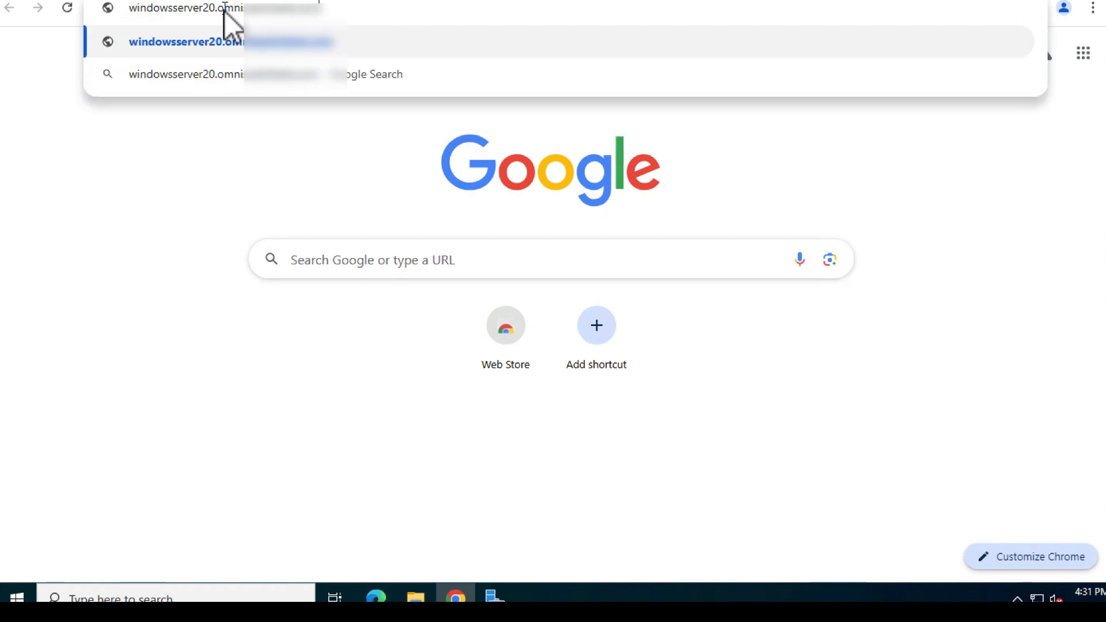
Step: Load the App Volumes Manager console and begin the setup wizard from the welcome page
{"action": "left_click", "coordinate": [206, 42]}
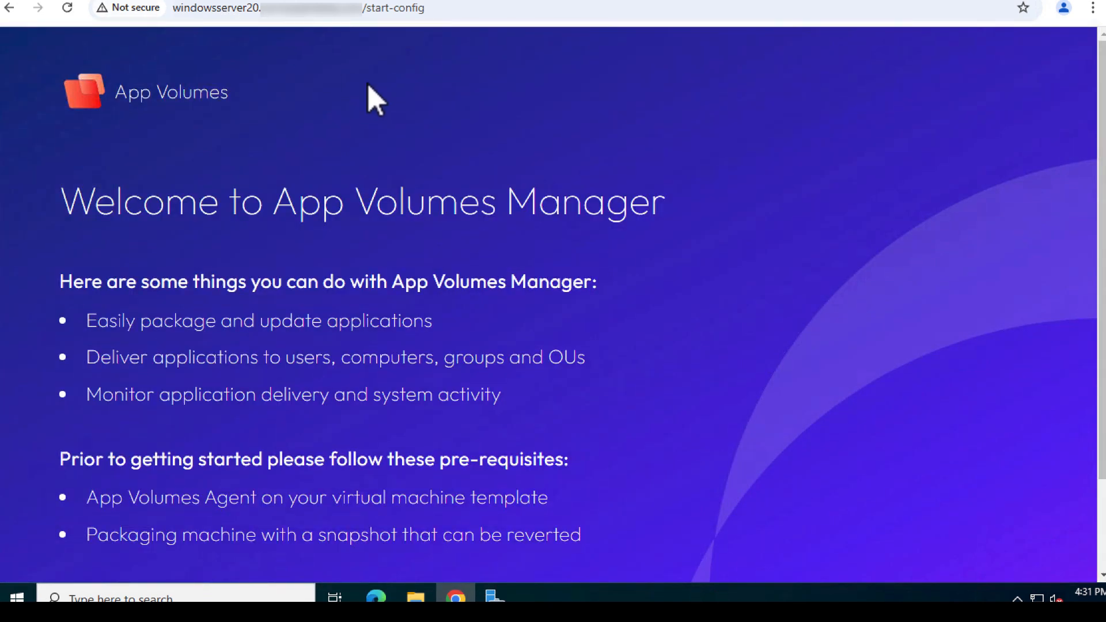
{"action": "scroll", "scroll_direction": "down", "scroll_amount": 3}
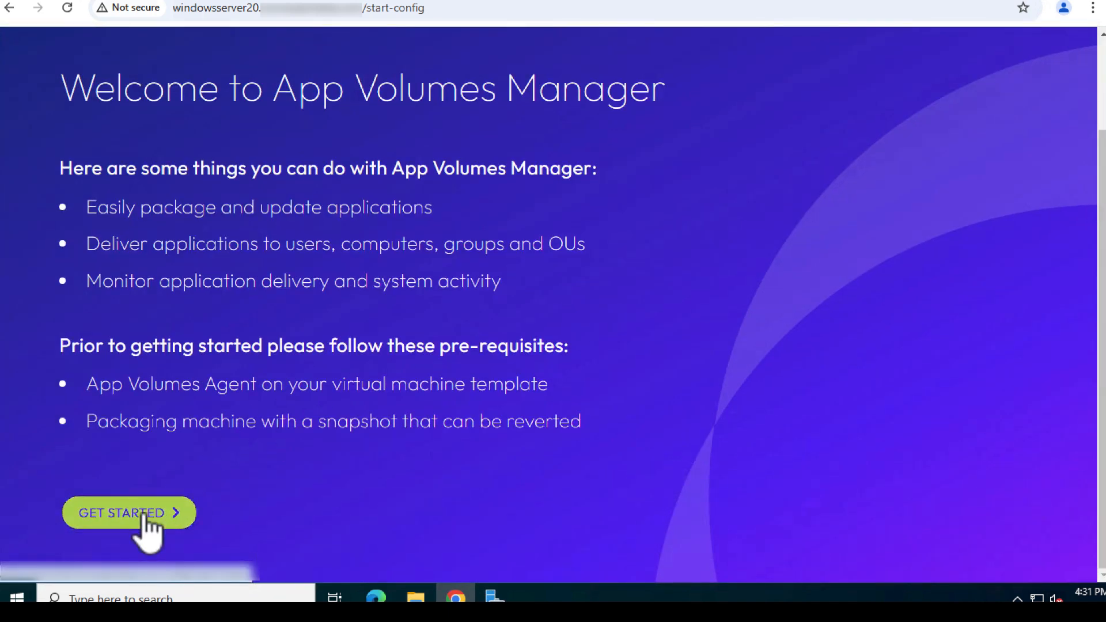
{"action": "left_click", "coordinate": [129, 512]}
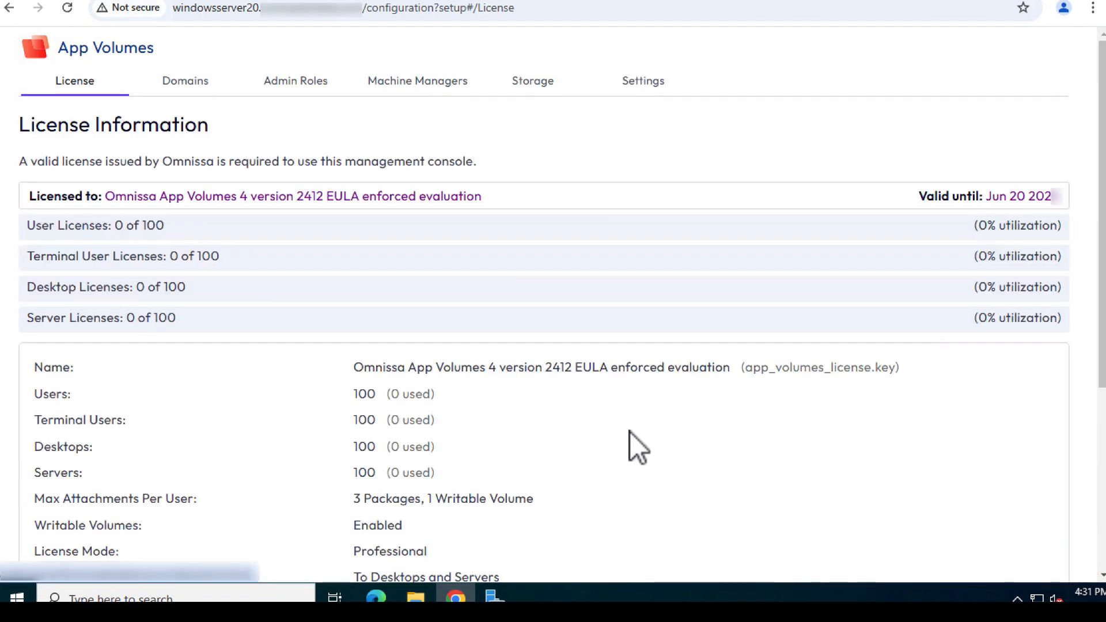
{"action": "scroll", "scroll_direction": "down", "scroll_amount": 3}
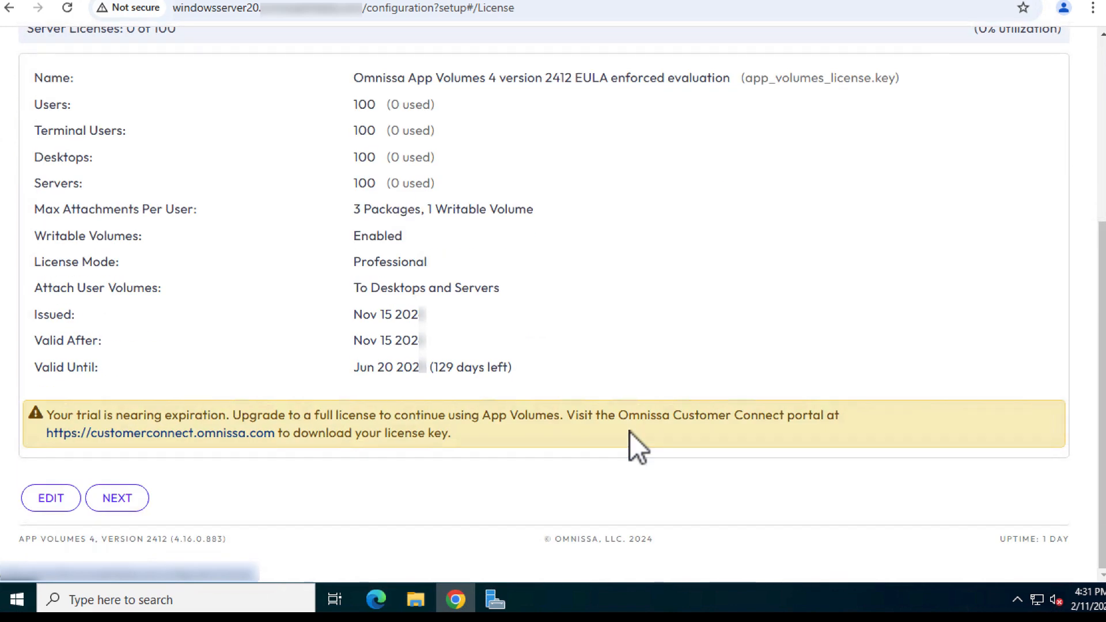
{"action": "mouse_move", "coordinate": [560, 445]}
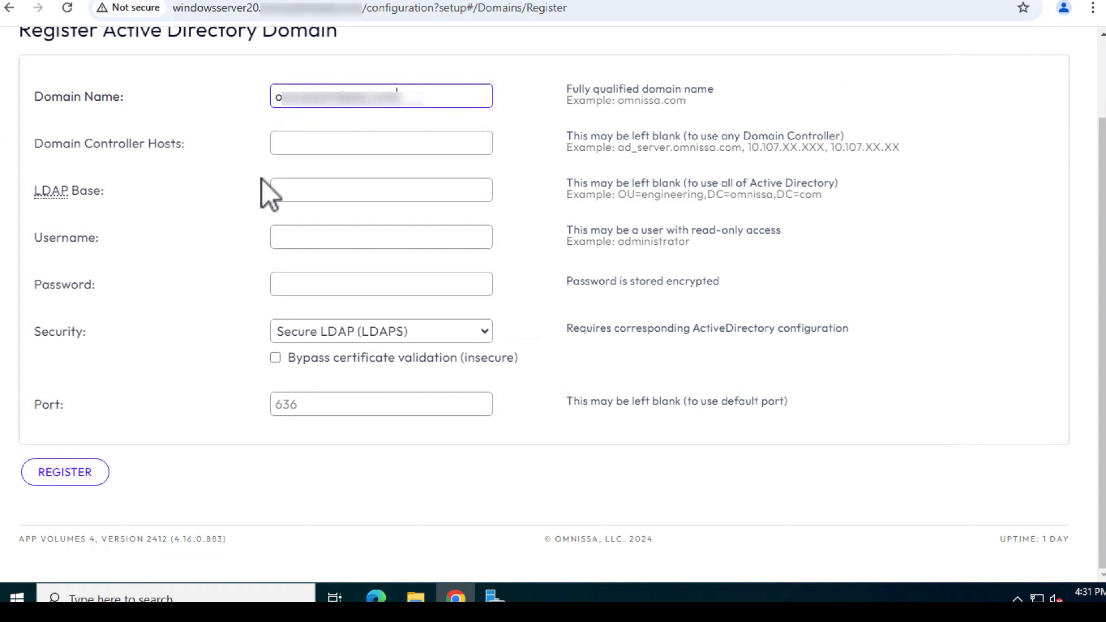
Step: Enter service account svc-appvol as the domain username and its password
{"action": "type", "text": "s"}
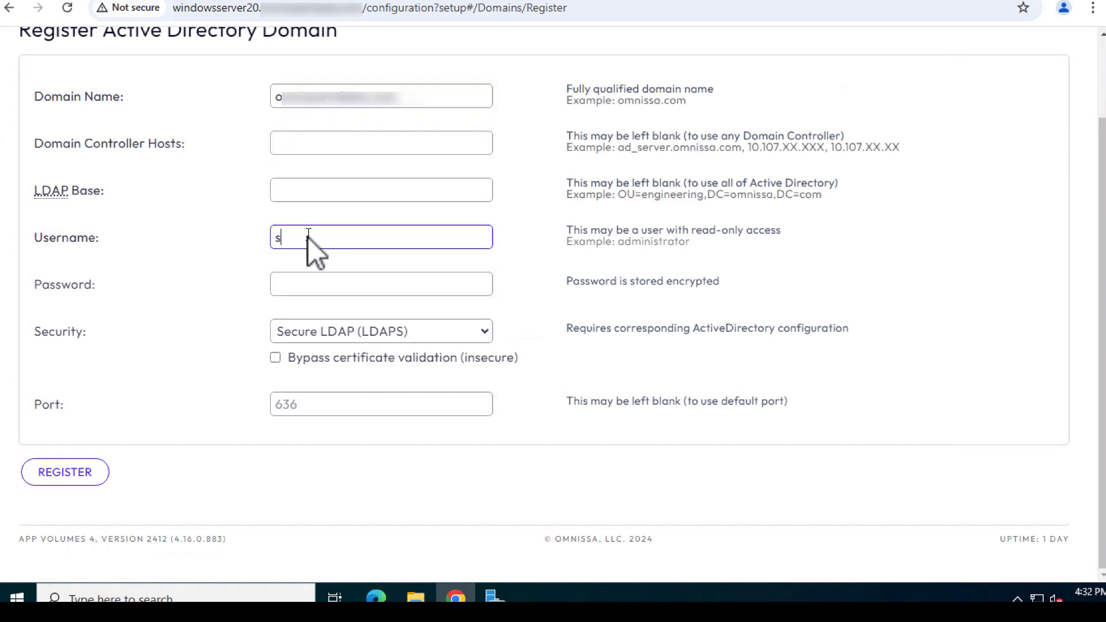
{"action": "type", "text": "vc-"}
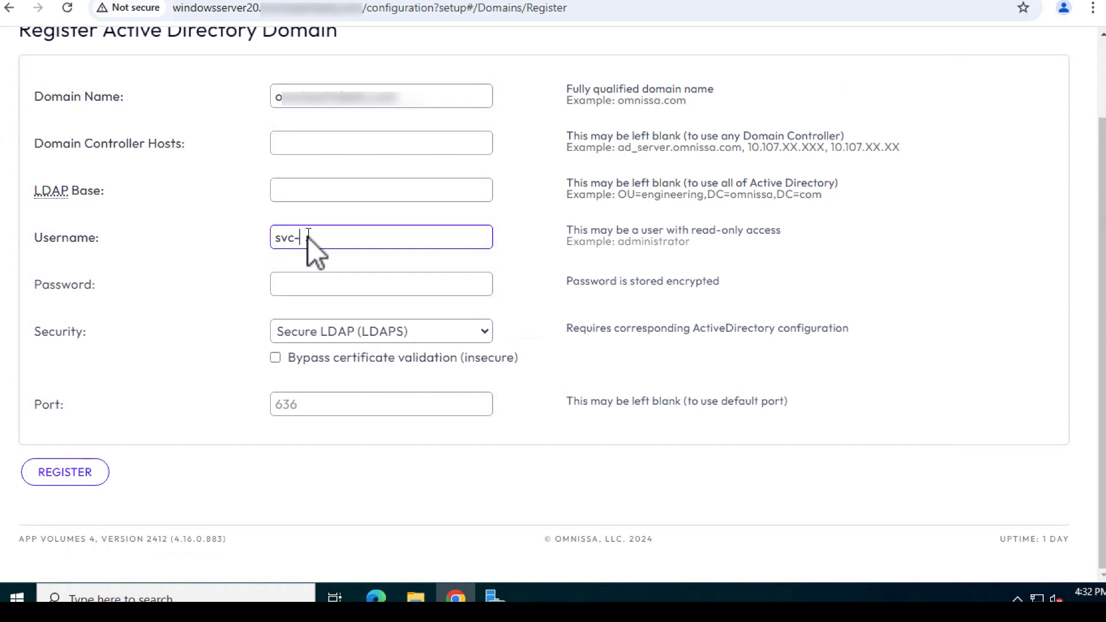
{"action": "type", "text": "appvol"}
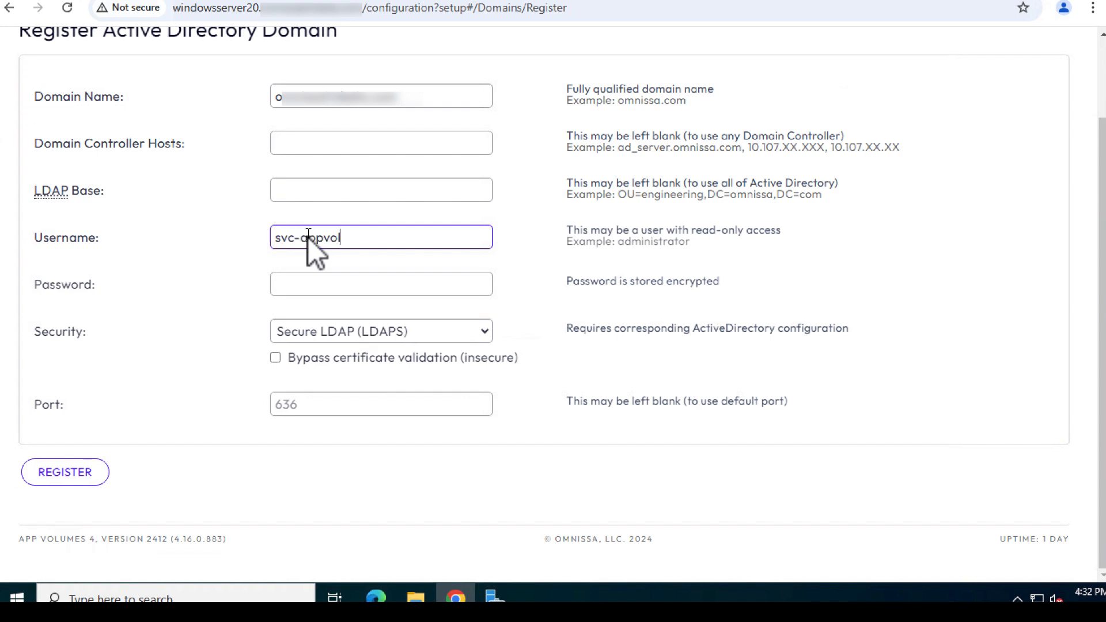
{"action": "left_click", "coordinate": [382, 284]}
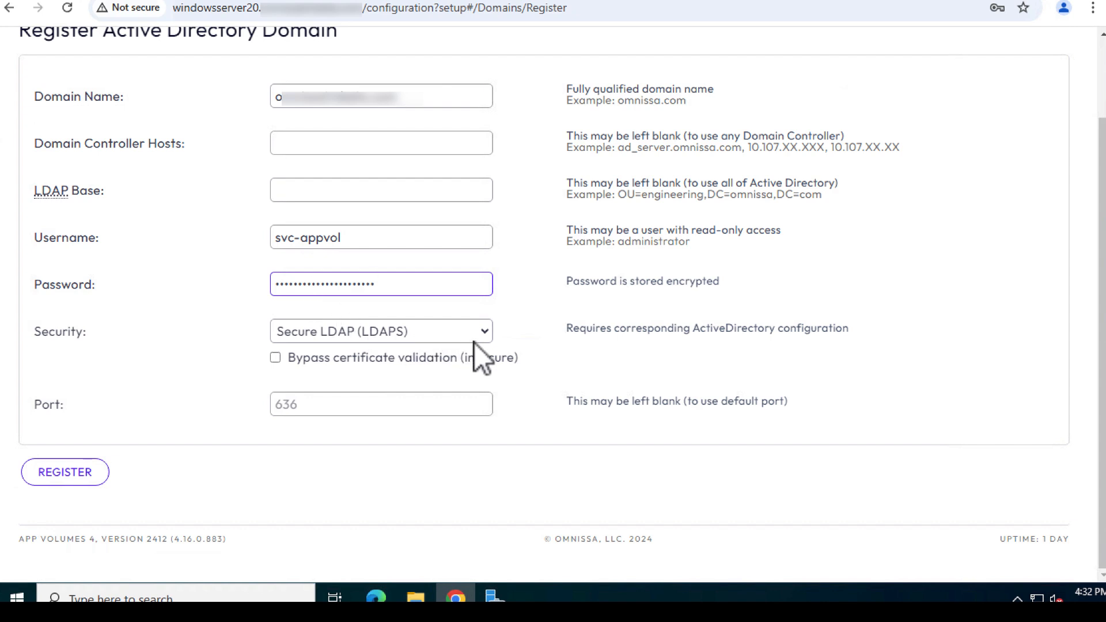
Step: Set security to LDAP over TLS with certificate validation bypassed and register the domain
{"action": "left_click", "coordinate": [381, 331]}
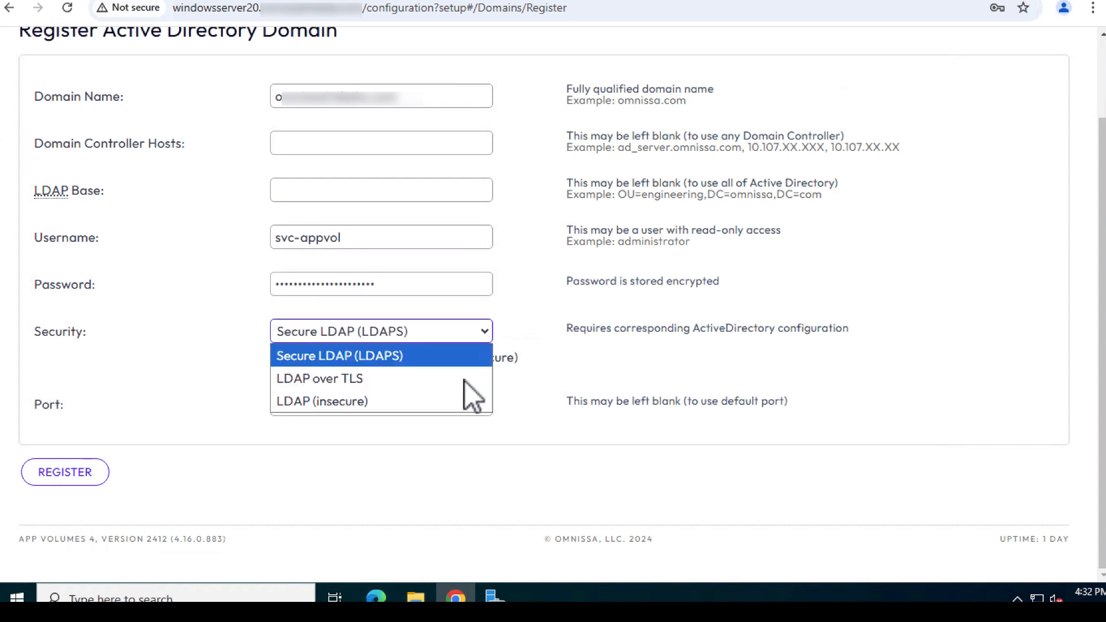
{"action": "left_click", "coordinate": [320, 379]}
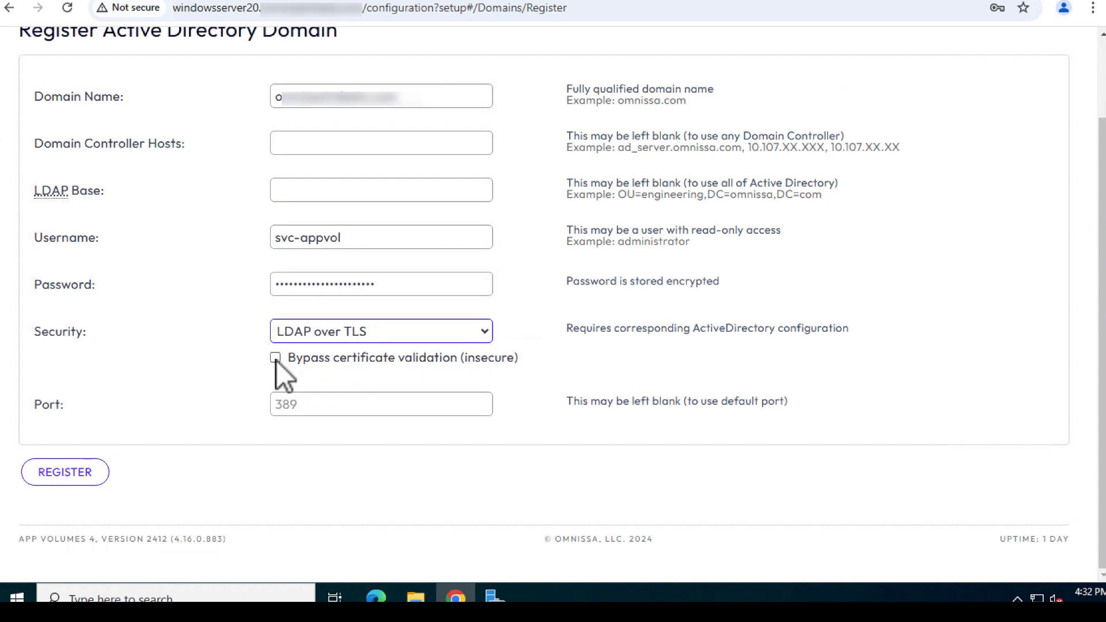
{"action": "left_click", "coordinate": [277, 358]}
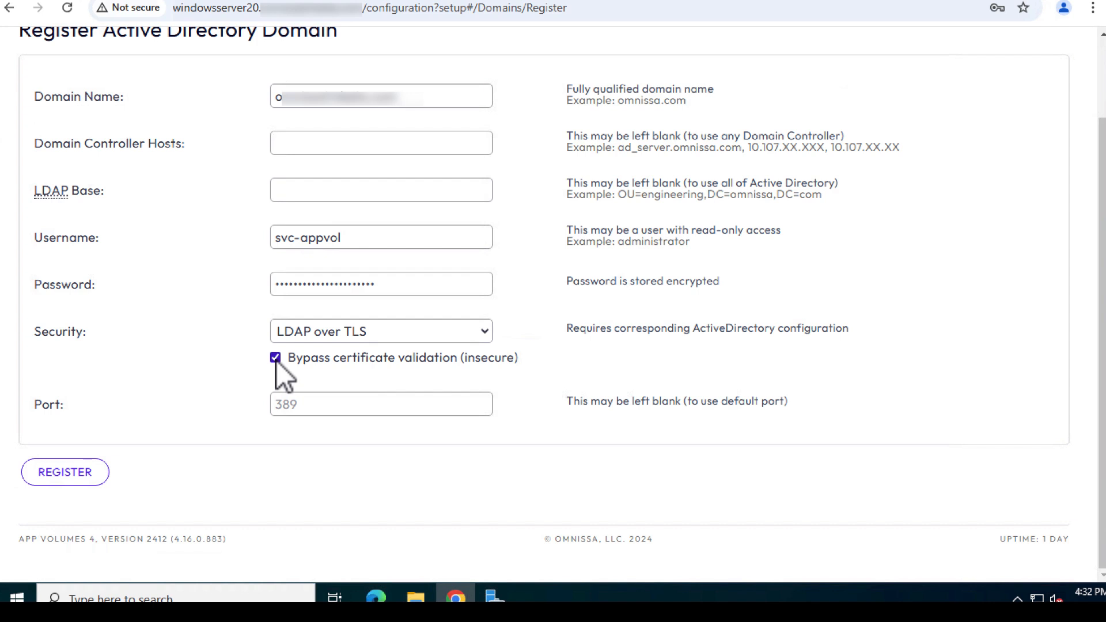
{"action": "mouse_move", "coordinate": [65, 472]}
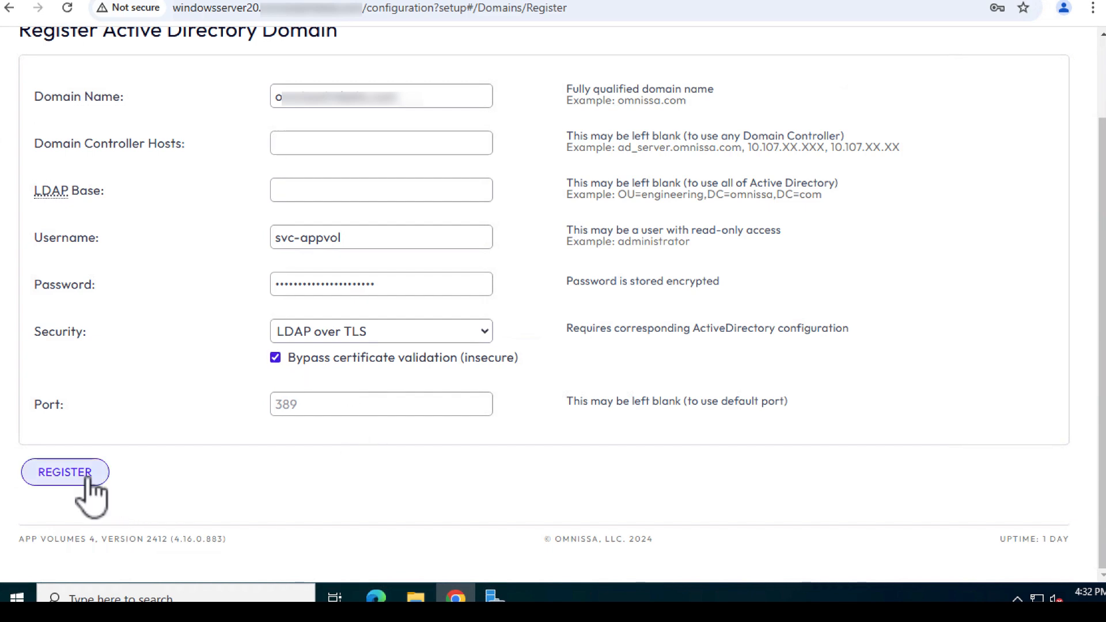
{"action": "left_click", "coordinate": [64, 472]}
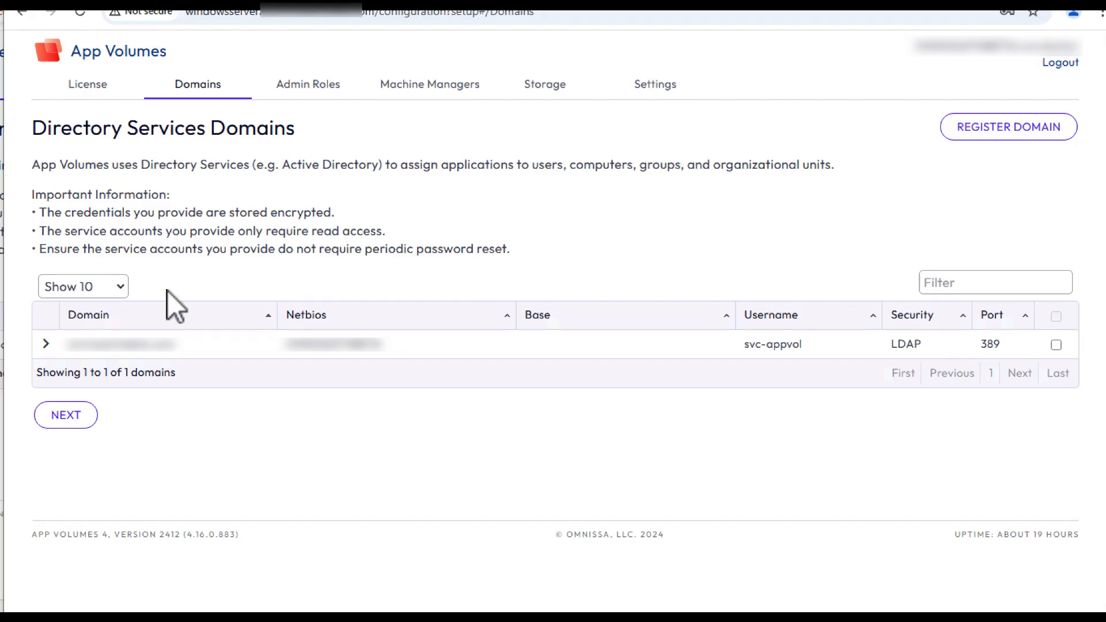
Step: Check the registered domain's details, then continue to Administrator Roles
{"action": "left_click", "coordinate": [47, 342]}
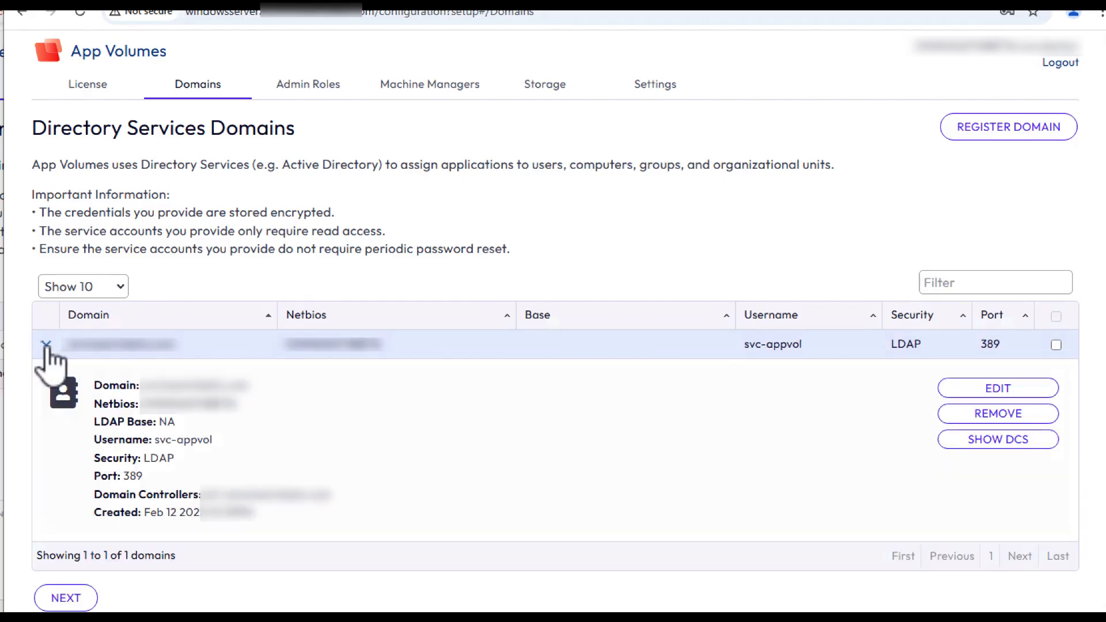
{"action": "left_click", "coordinate": [46, 358]}
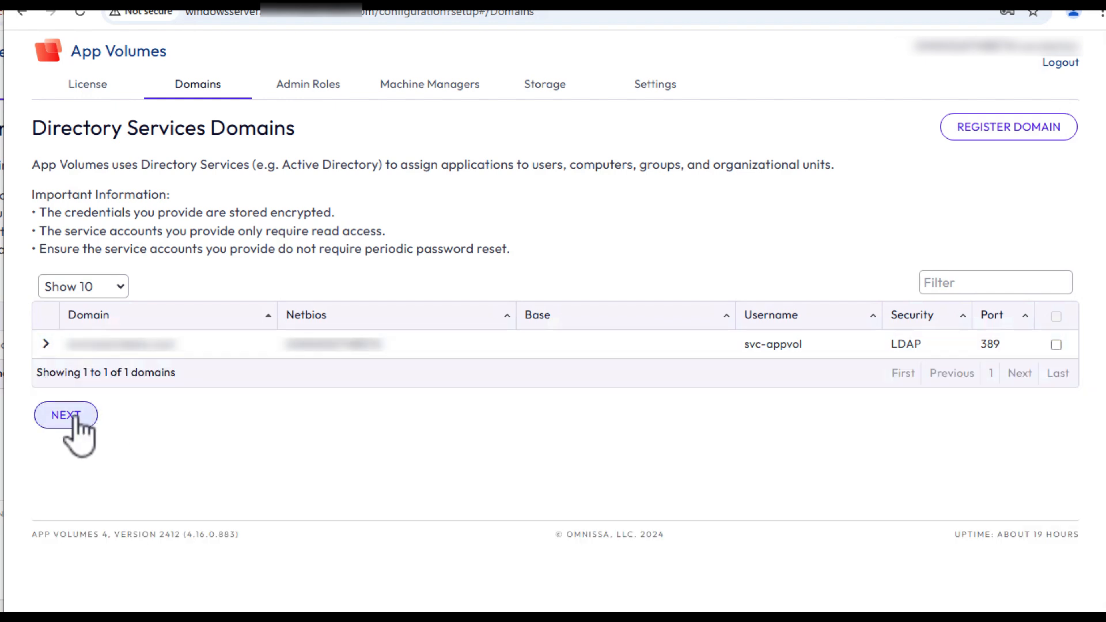
{"action": "left_click", "coordinate": [65, 414]}
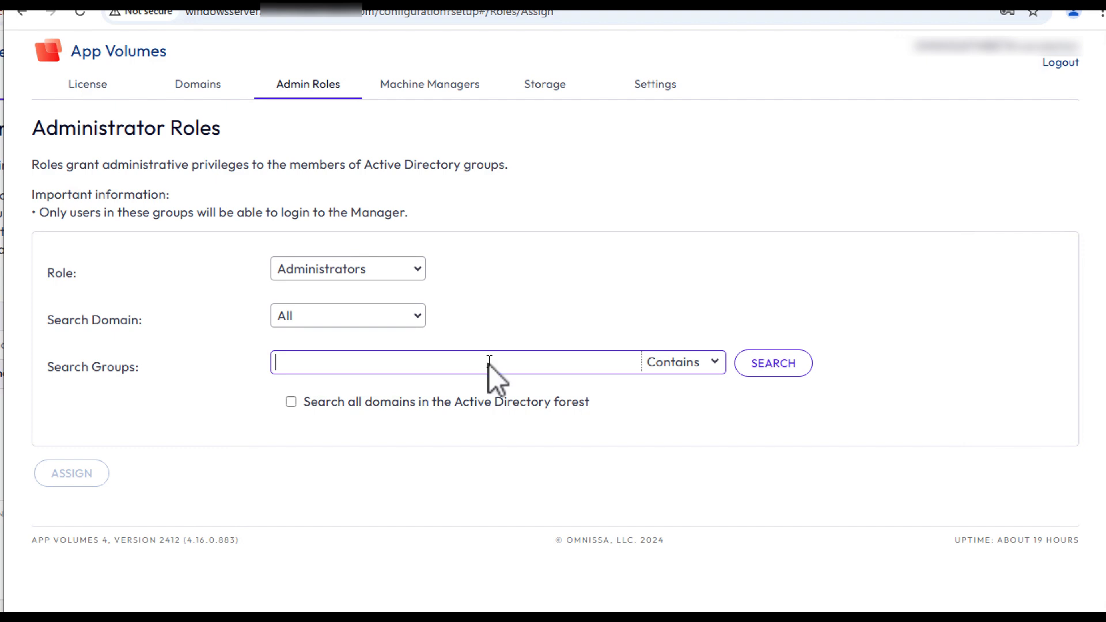
Step: Search groups for 'domain' and choose the Domain Admins group
{"action": "type", "text": "domain"}
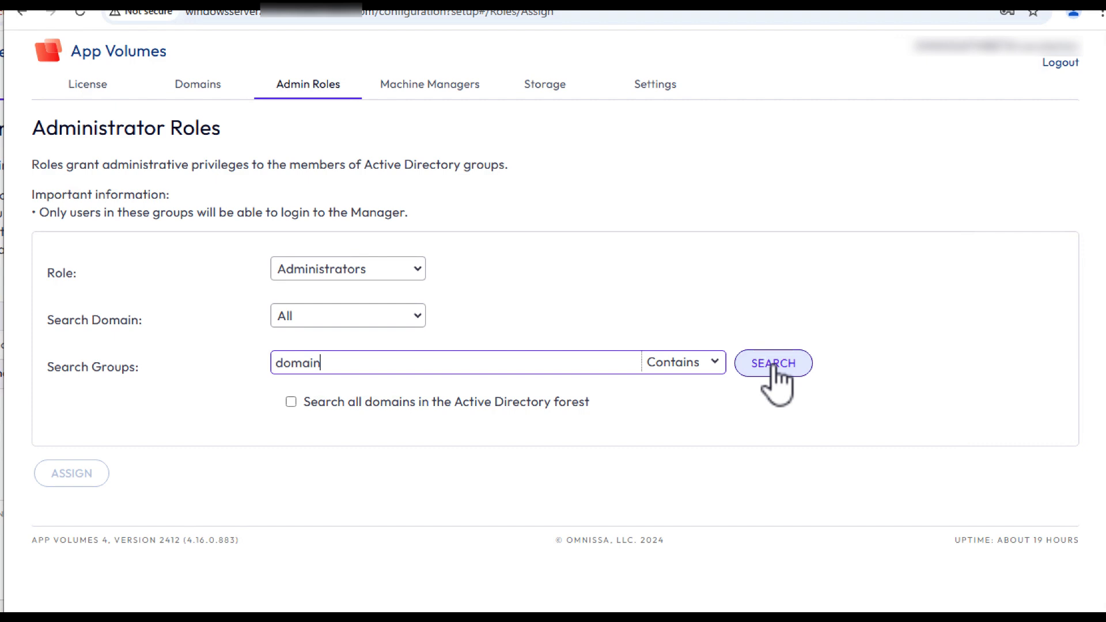
{"action": "left_click", "coordinate": [773, 363]}
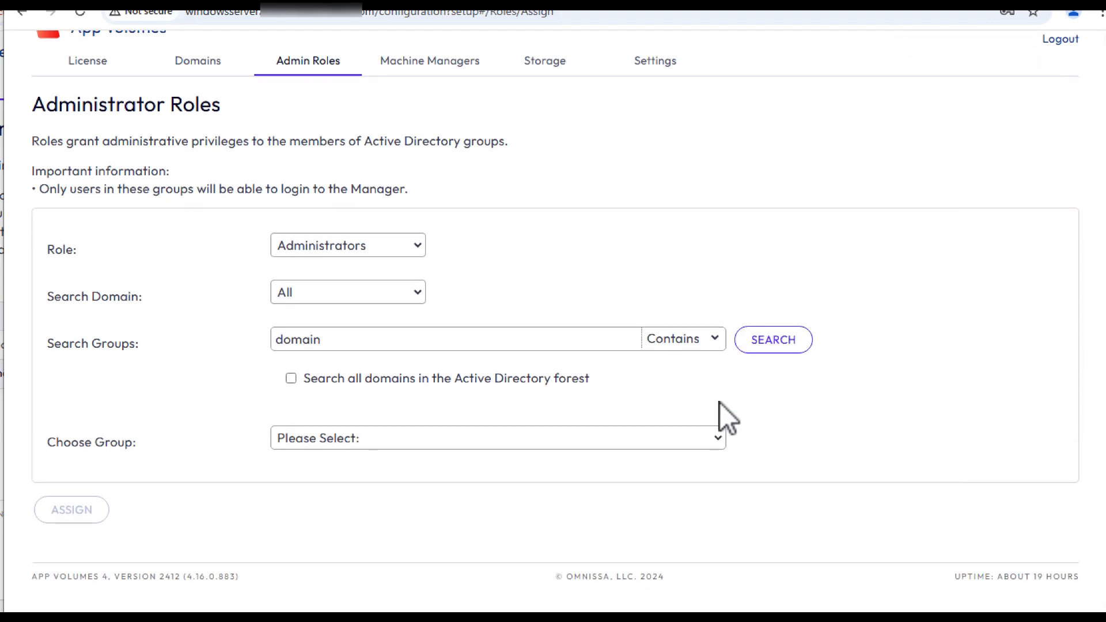
{"action": "left_click", "coordinate": [474, 438]}
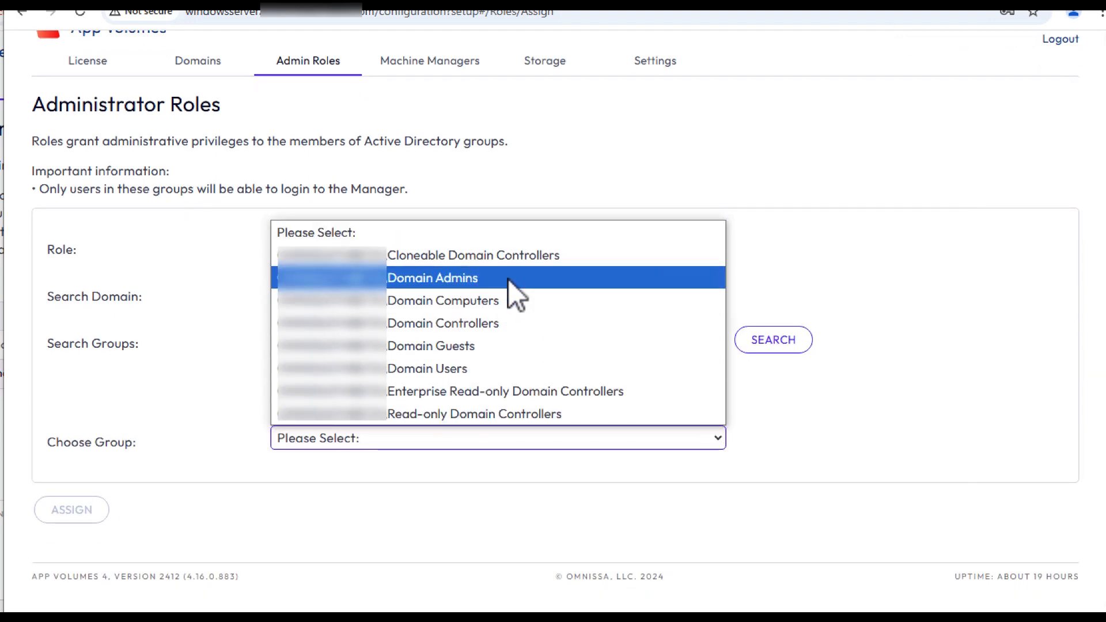
{"action": "left_click", "coordinate": [433, 279]}
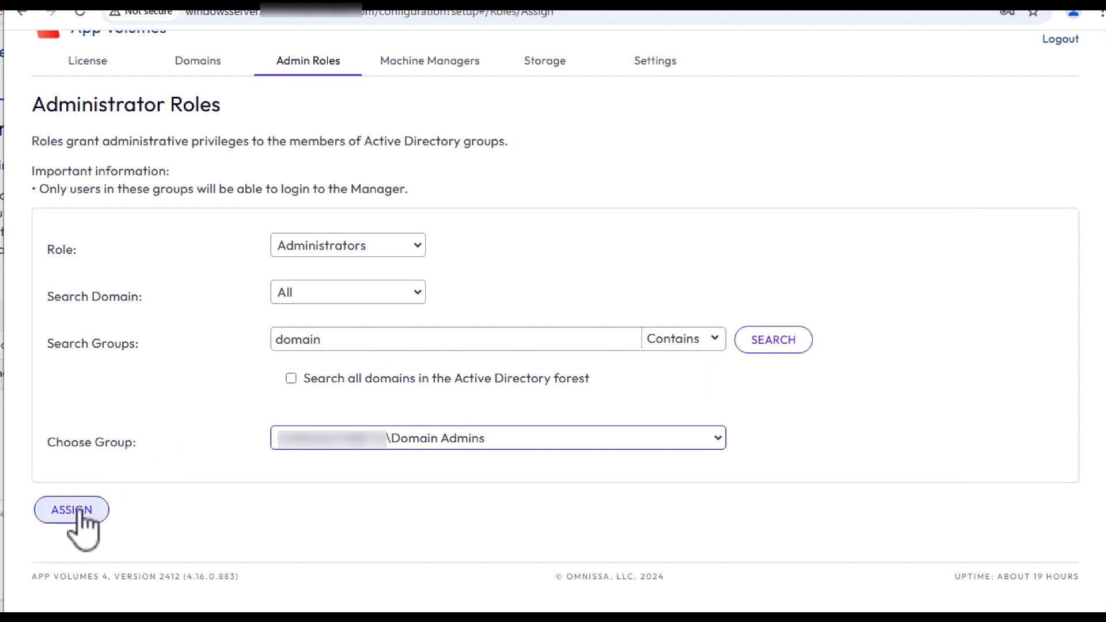
Step: Assign Domain Admins the Administrators role and continue to Machine Managers
{"action": "left_click", "coordinate": [71, 510]}
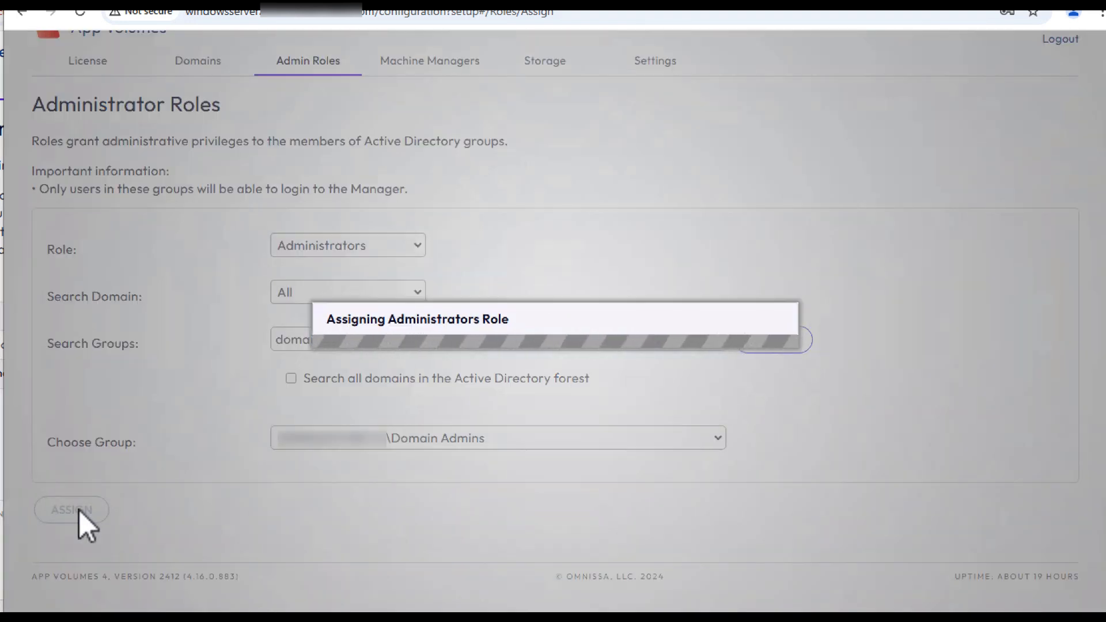
{"action": "left_click", "coordinate": [71, 510]}
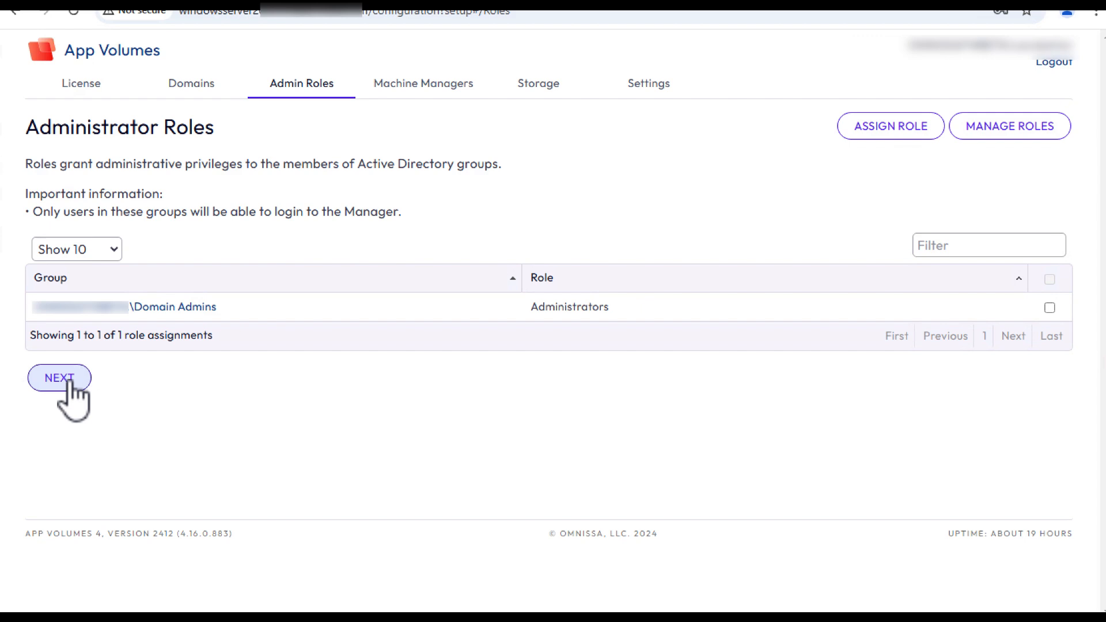
{"action": "left_click", "coordinate": [59, 378]}
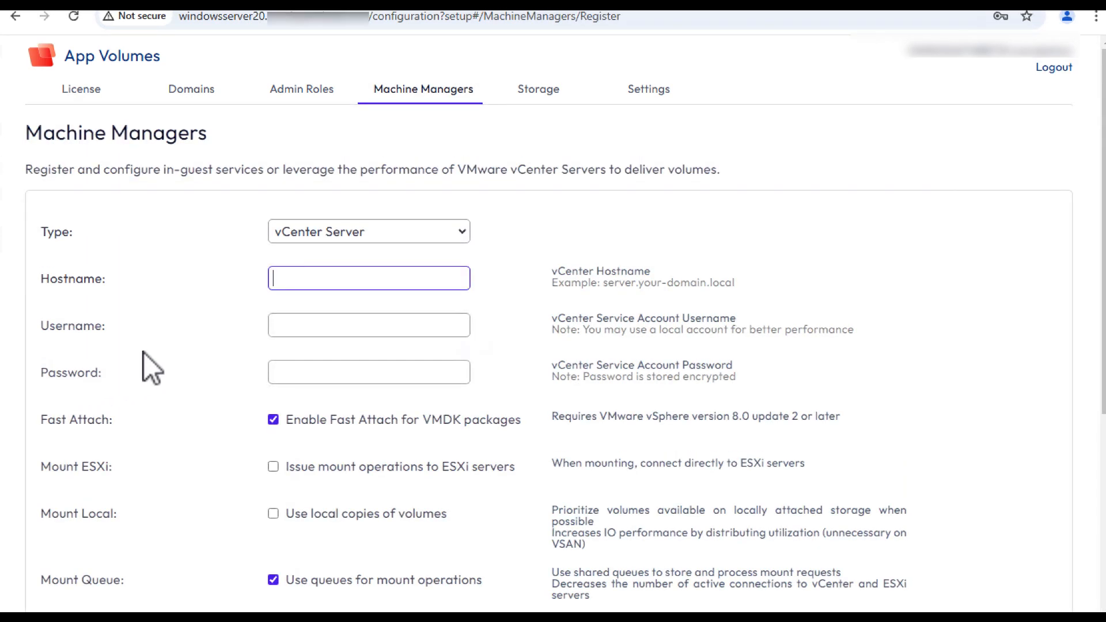
{"action": "mouse_move", "coordinate": [532, 216]}
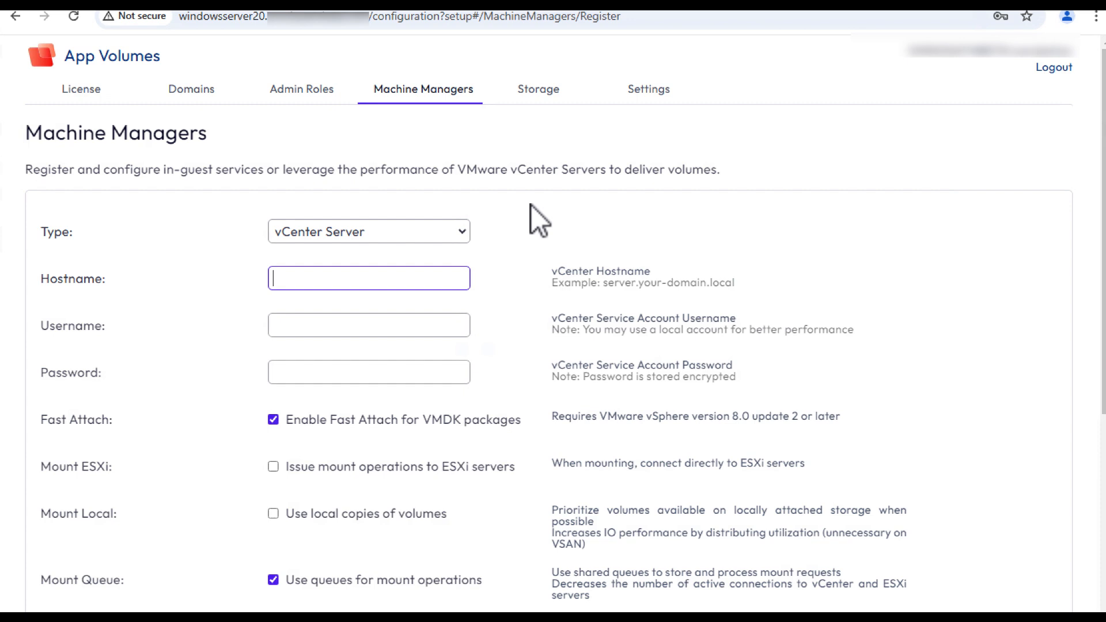
{"action": "mouse_move", "coordinate": [524, 235]}
{"action": "type", "text": "vc-mgm…com"}
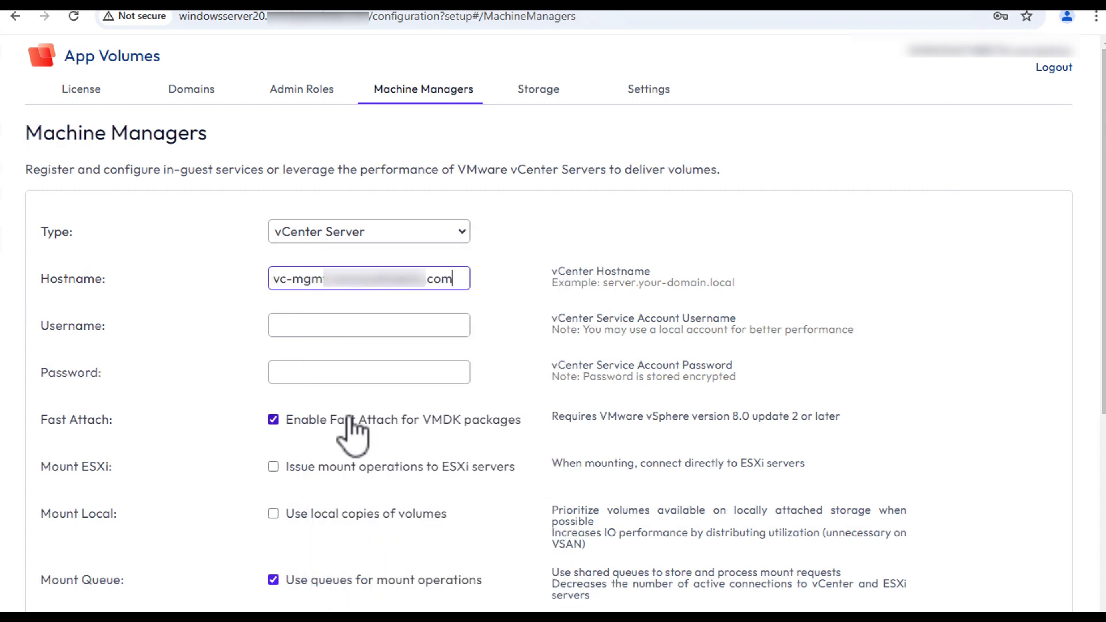
Step: Enter svc-appvol as the vCenter service account with its password and save the machine manager
{"action": "type", "text": "svc"}
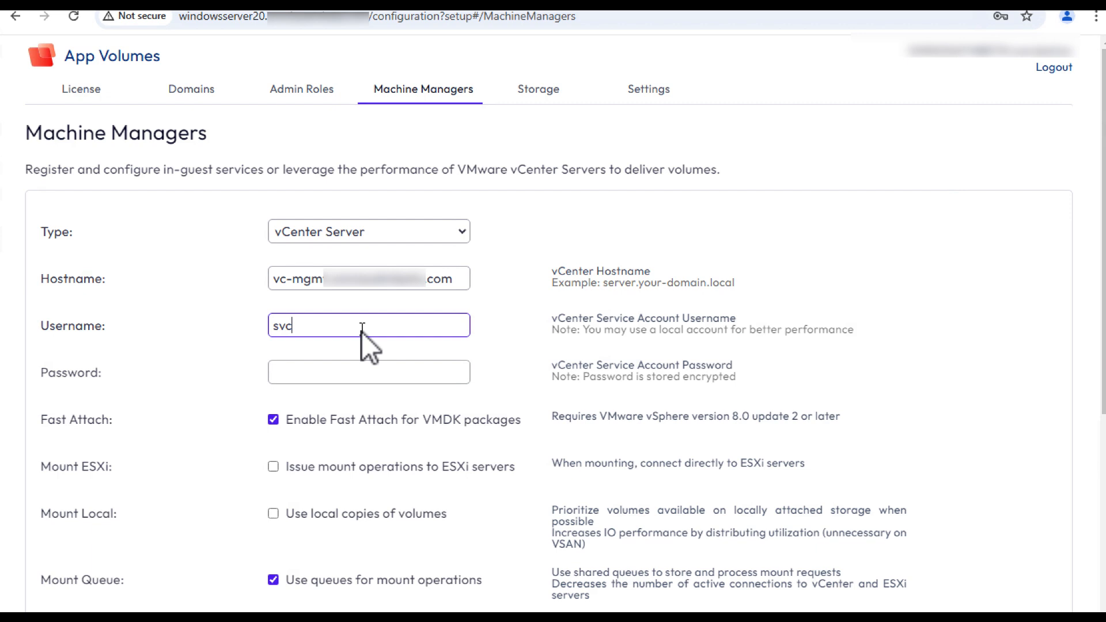
{"action": "type", "text": "-"}
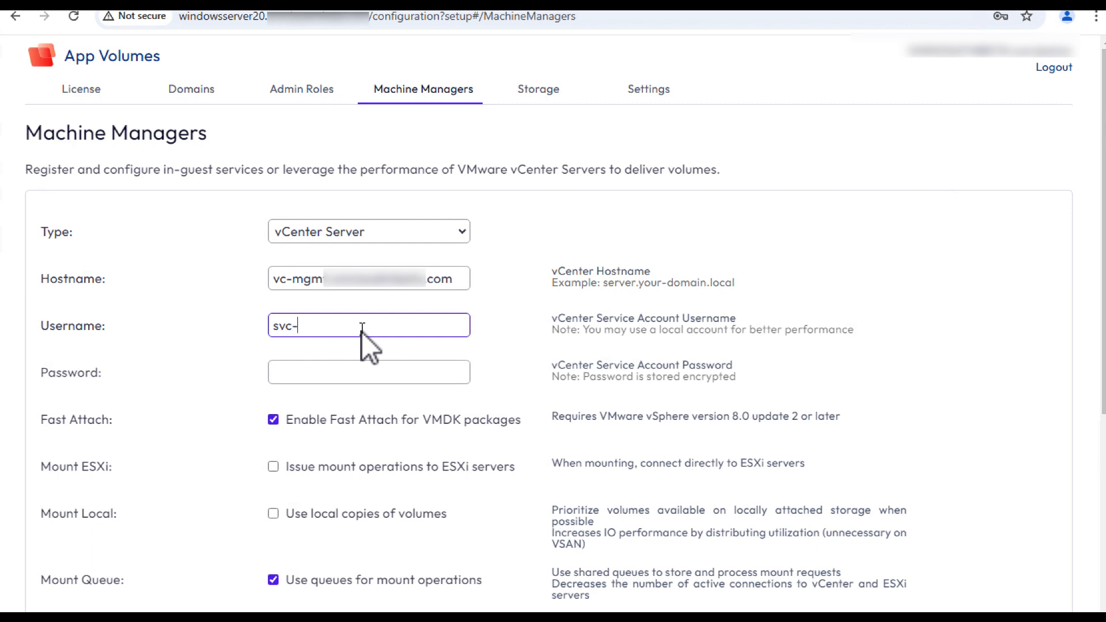
{"action": "type", "text": "app"}
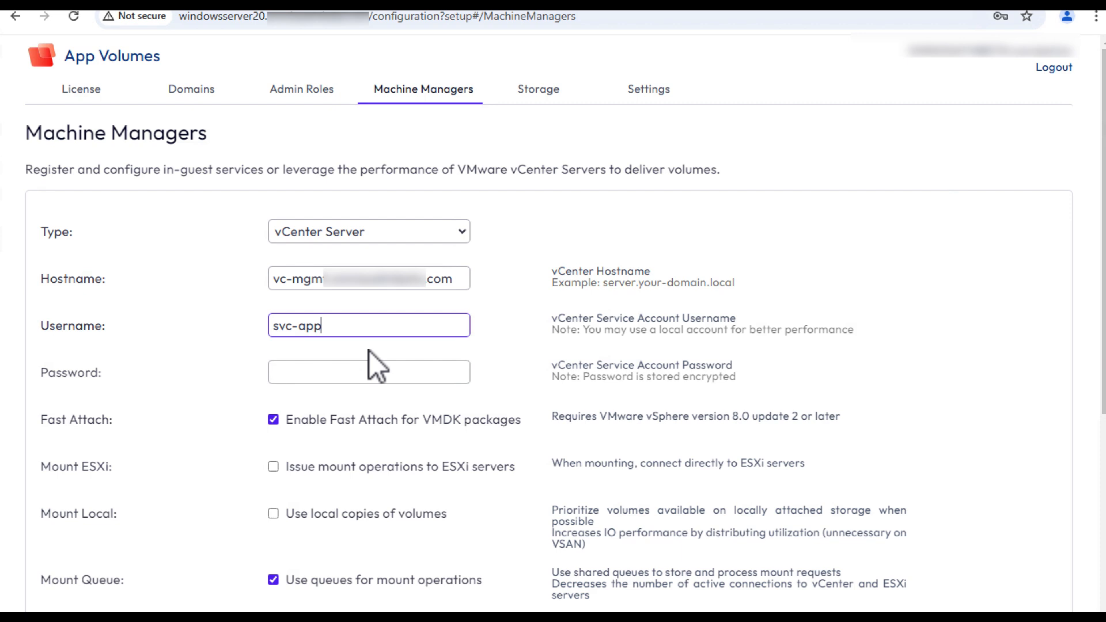
{"action": "type", "text": "vol"}
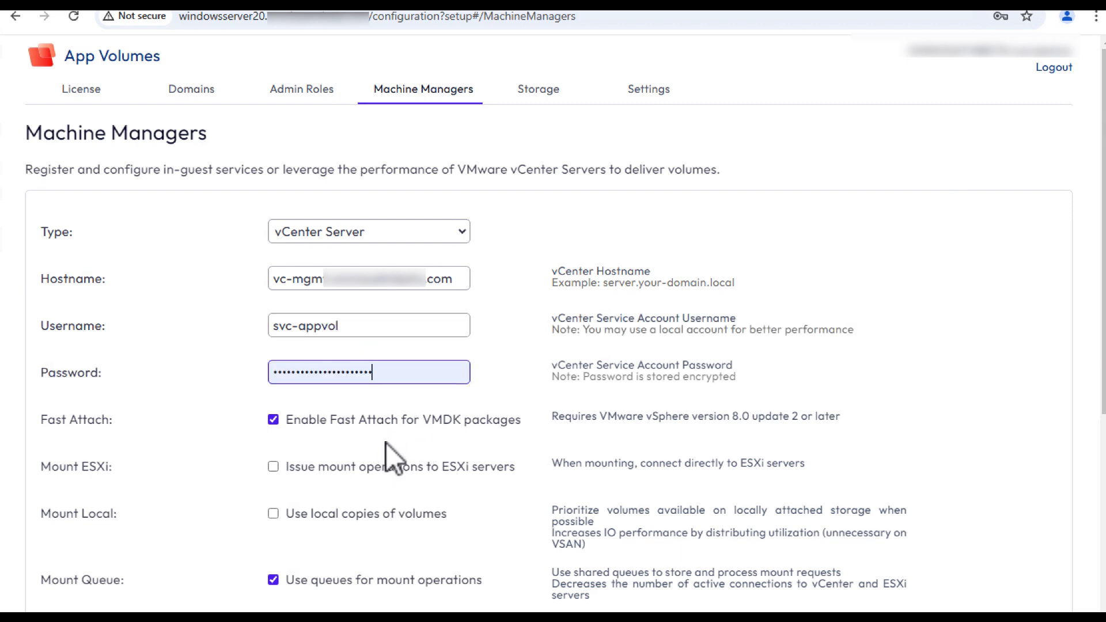
{"action": "scroll", "scroll_direction": "down", "scroll_amount": 3}
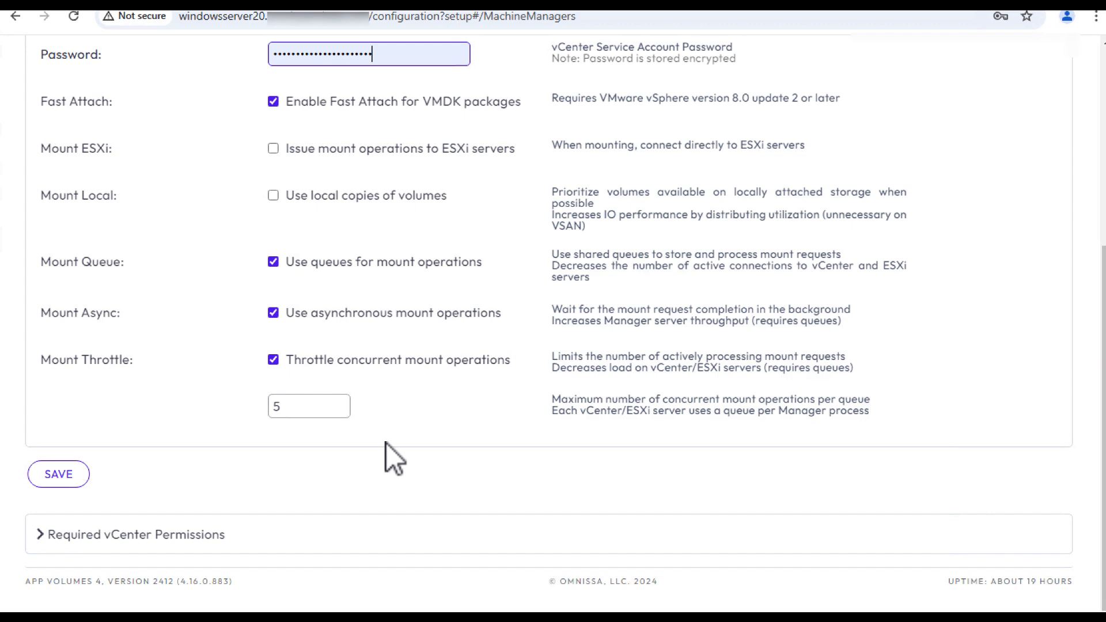
{"action": "mouse_move", "coordinate": [433, 401]}
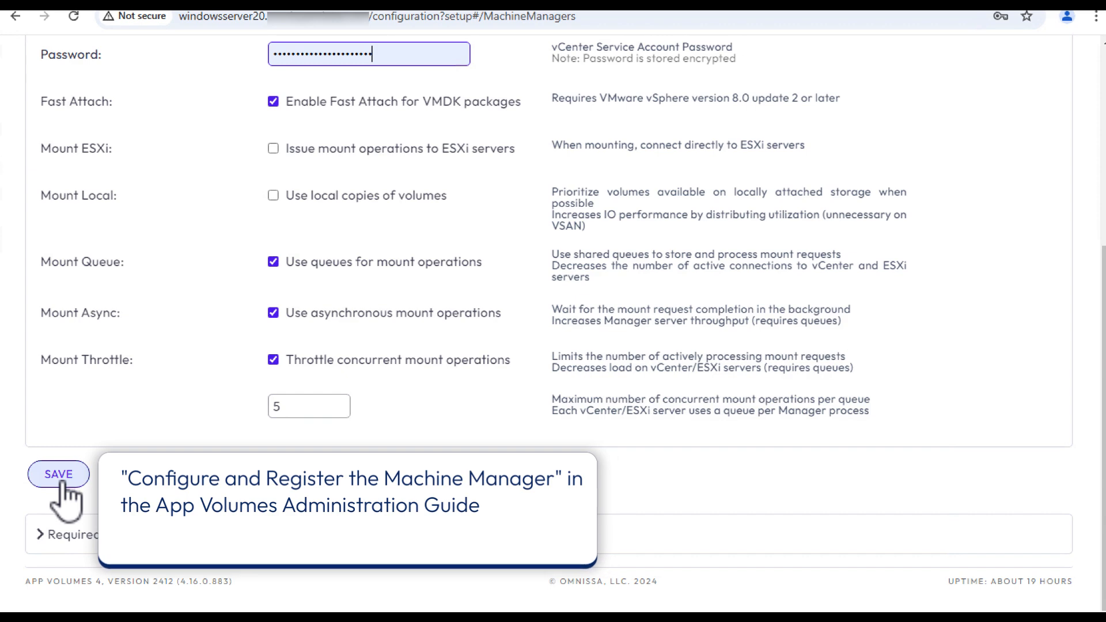
{"action": "left_click", "coordinate": [58, 474]}
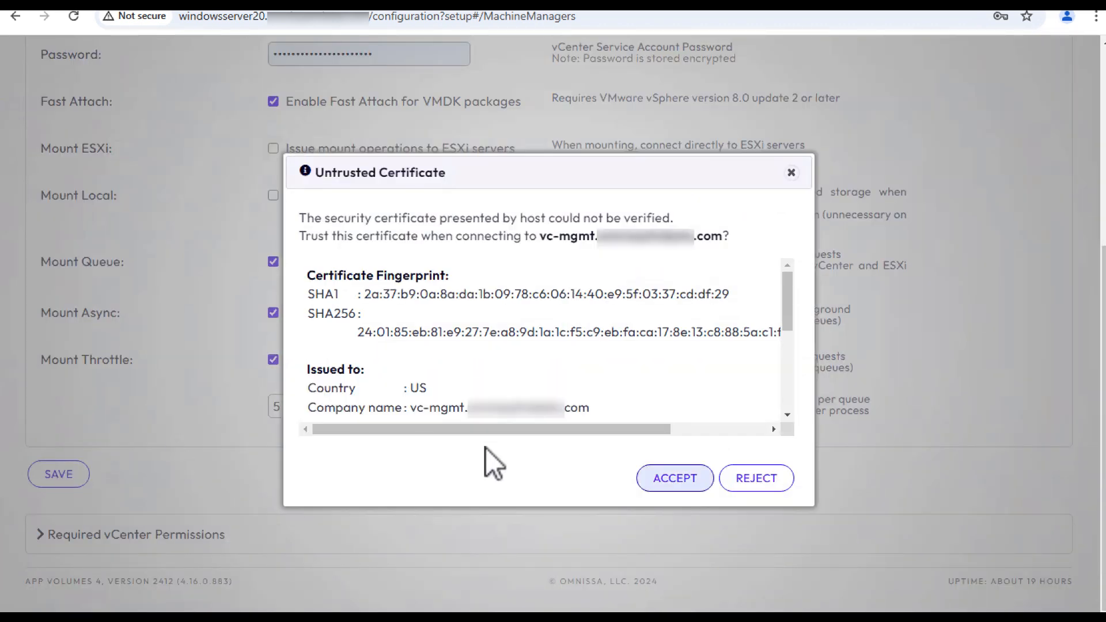
Step: Accept the vCenter host's untrusted certificate and continue to Storage setup
{"action": "left_click", "coordinate": [675, 478]}
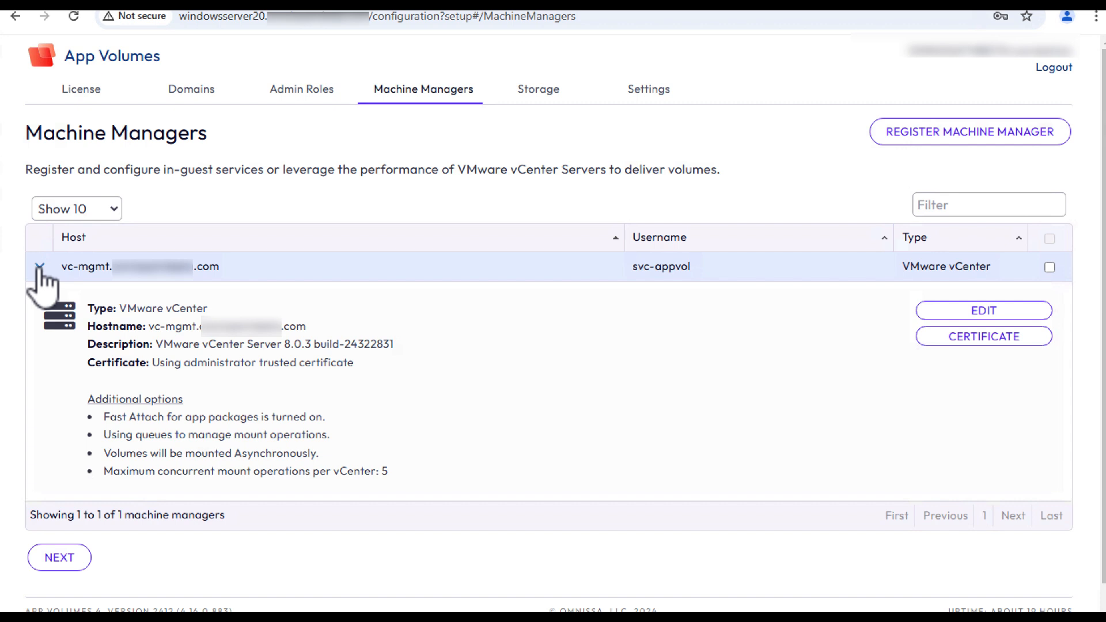
{"action": "left_click", "coordinate": [38, 267]}
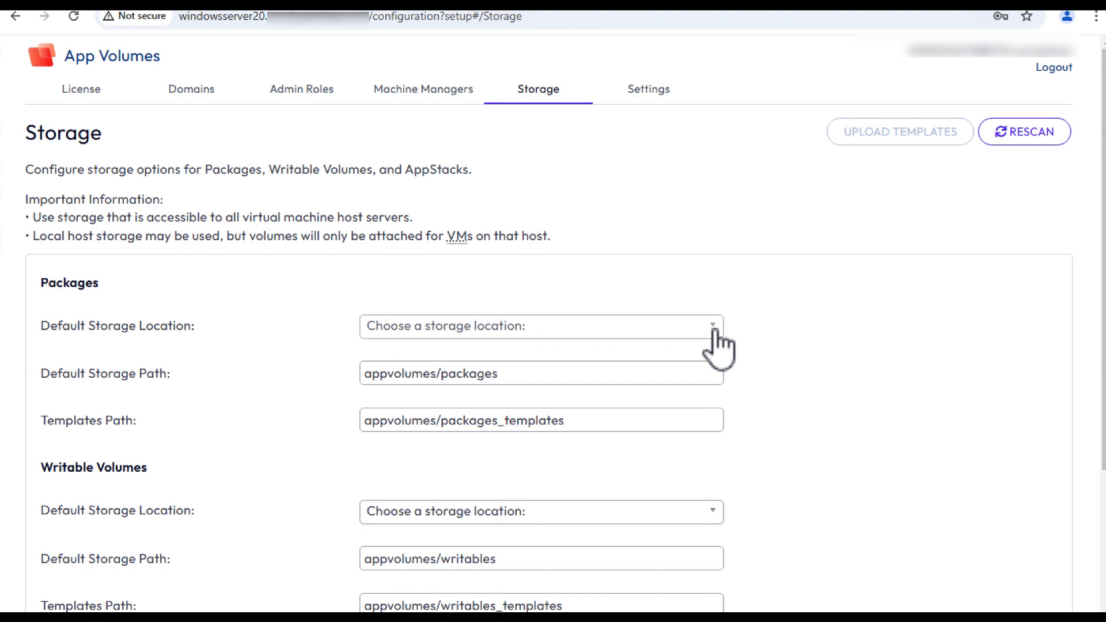
Step: Choose [DC] XT01-TMBETA-1 as default storage for both Packages and Writable Volumes
{"action": "left_click", "coordinate": [713, 326]}
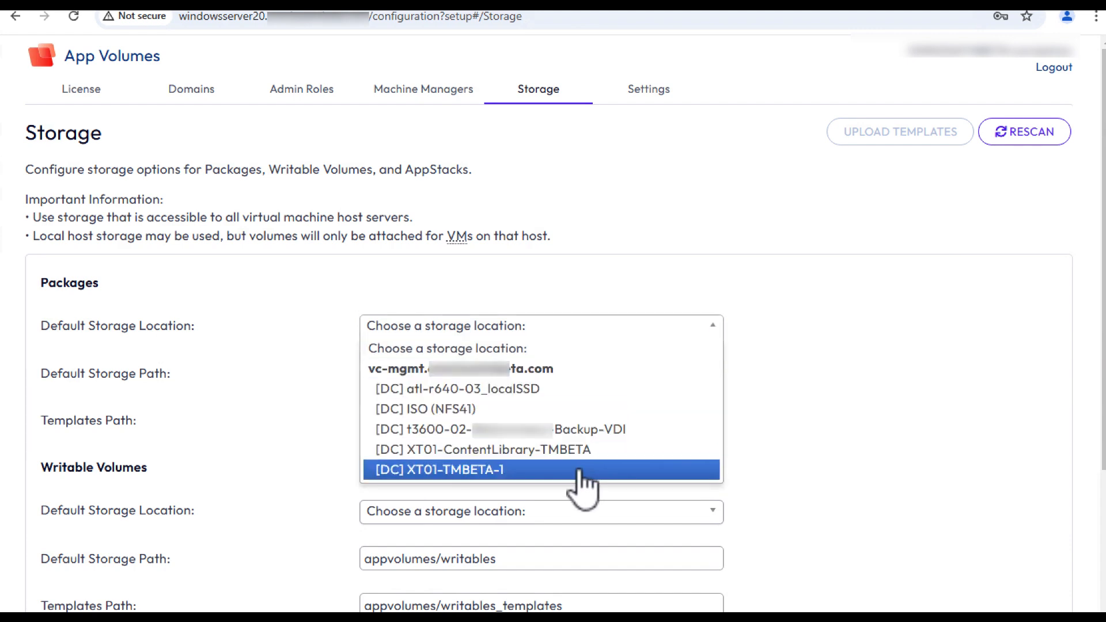
{"action": "left_click", "coordinate": [444, 470]}
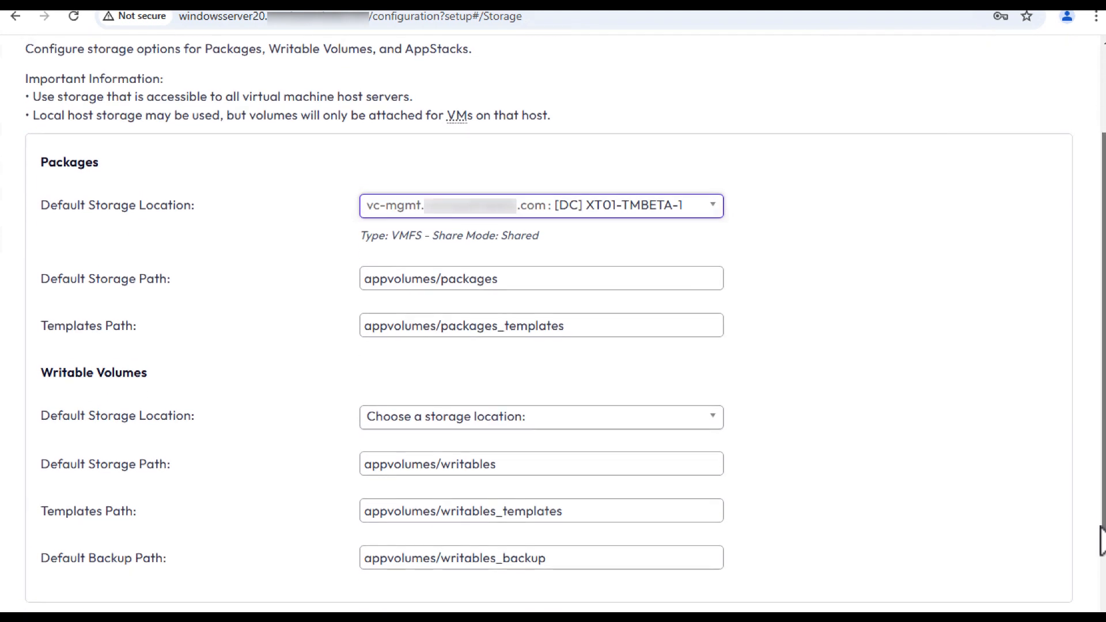
{"action": "left_click", "coordinate": [540, 417]}
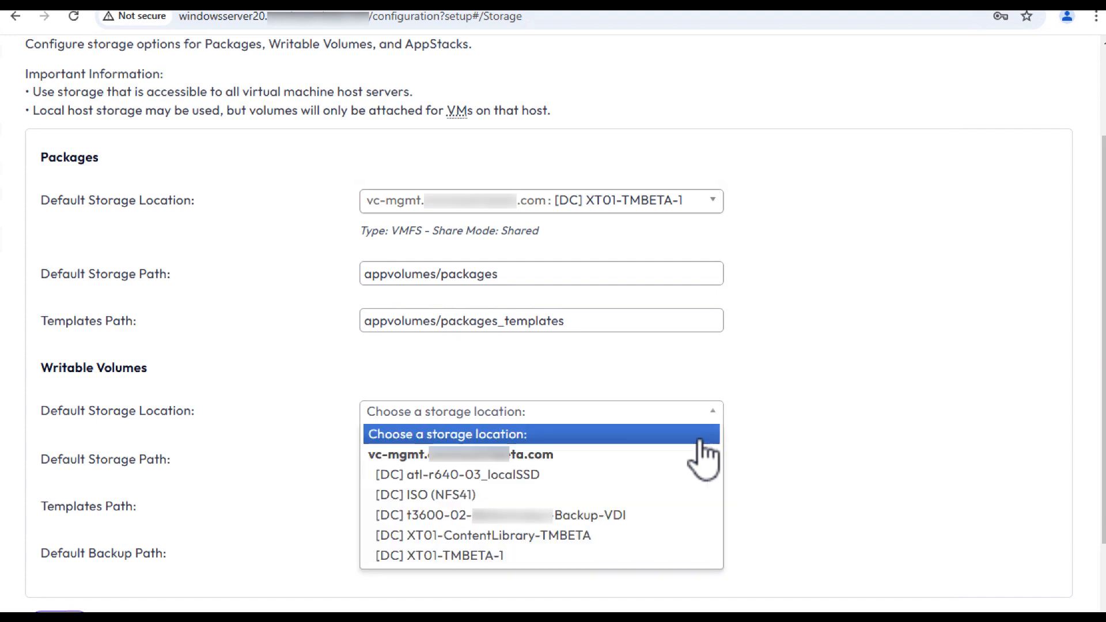
{"action": "left_click", "coordinate": [442, 556]}
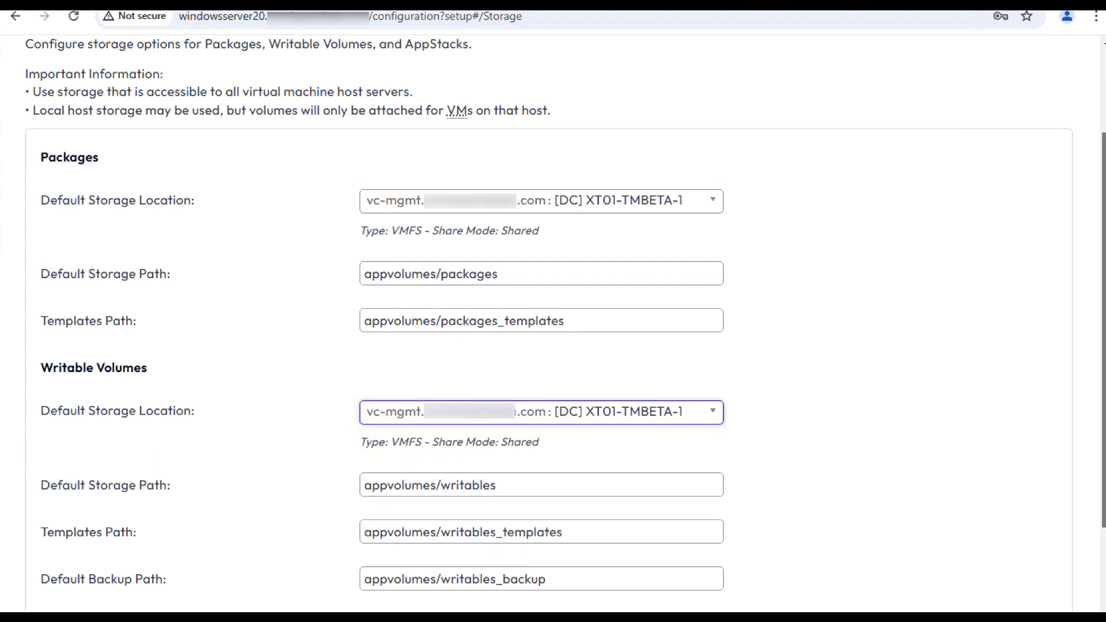
Step: Confirm the storage defaults and continue to the Upload Templates page
{"action": "scroll", "scroll_direction": "down", "scroll_amount": 3}
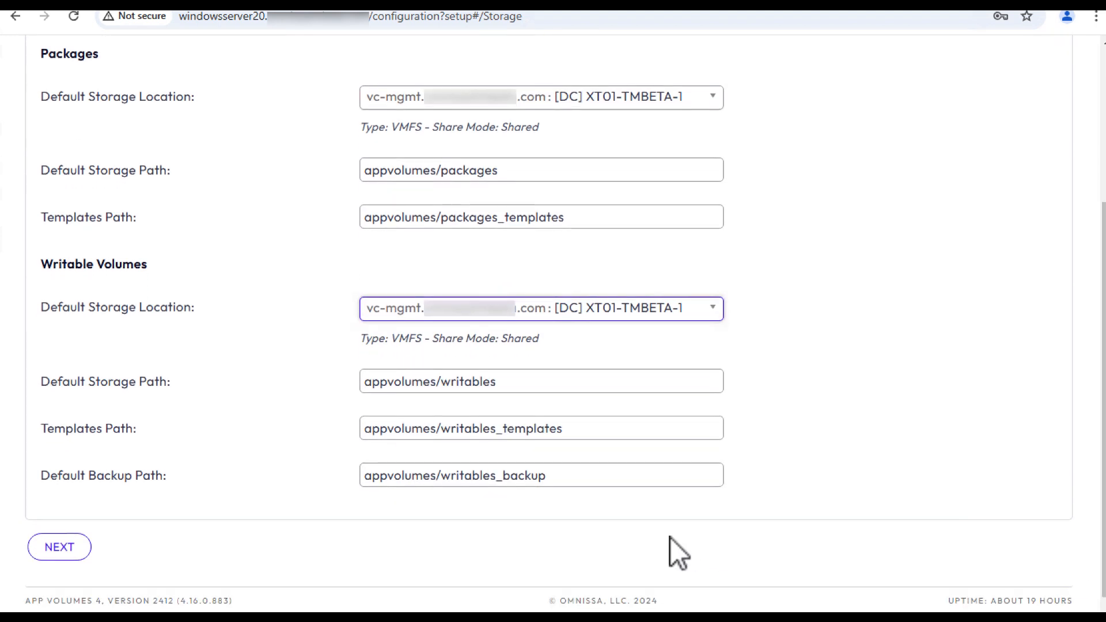
{"action": "left_click", "coordinate": [59, 547]}
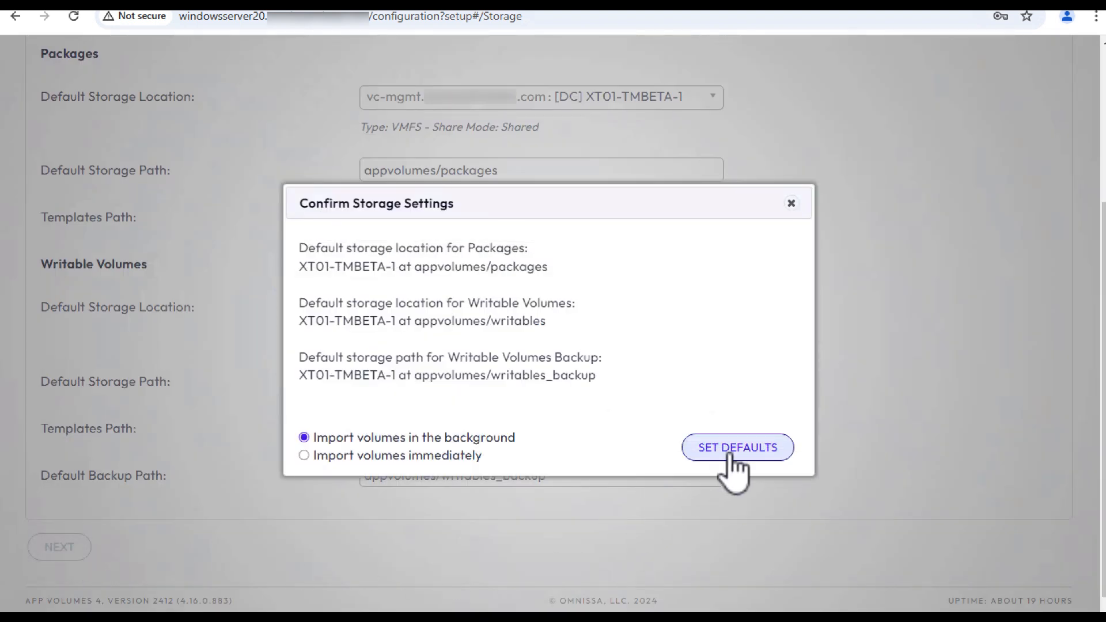
{"action": "left_click", "coordinate": [737, 448]}
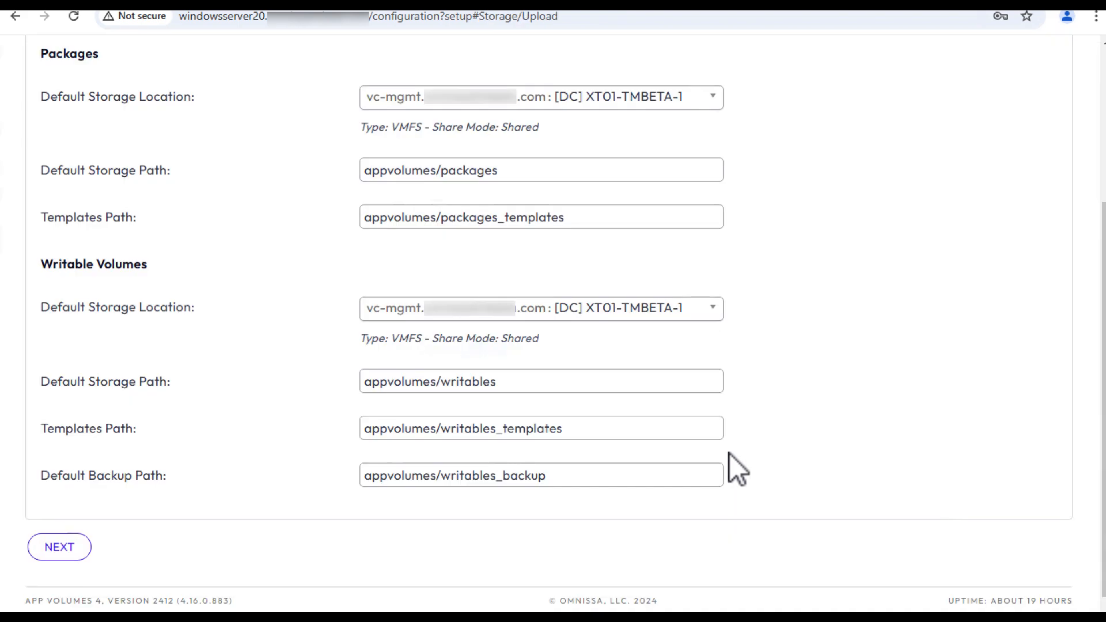
{"action": "left_click", "coordinate": [59, 547]}
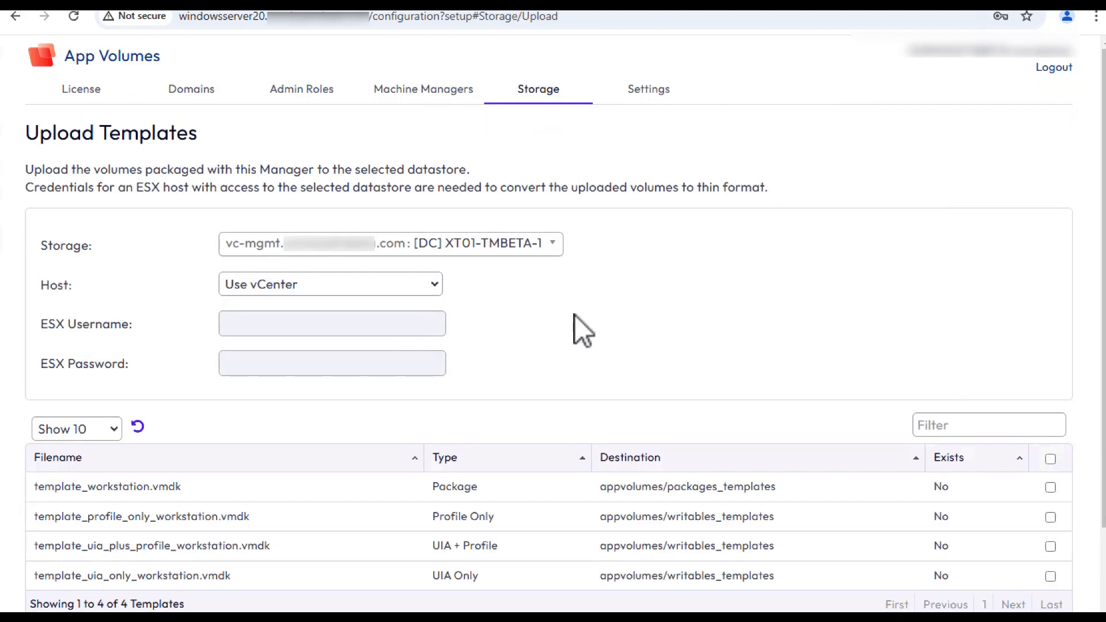
Step: Select all four prepackaged templates and confirm their upload to XT01-TMBETA-1
{"action": "scroll", "scroll_direction": "down", "scroll_amount": 3}
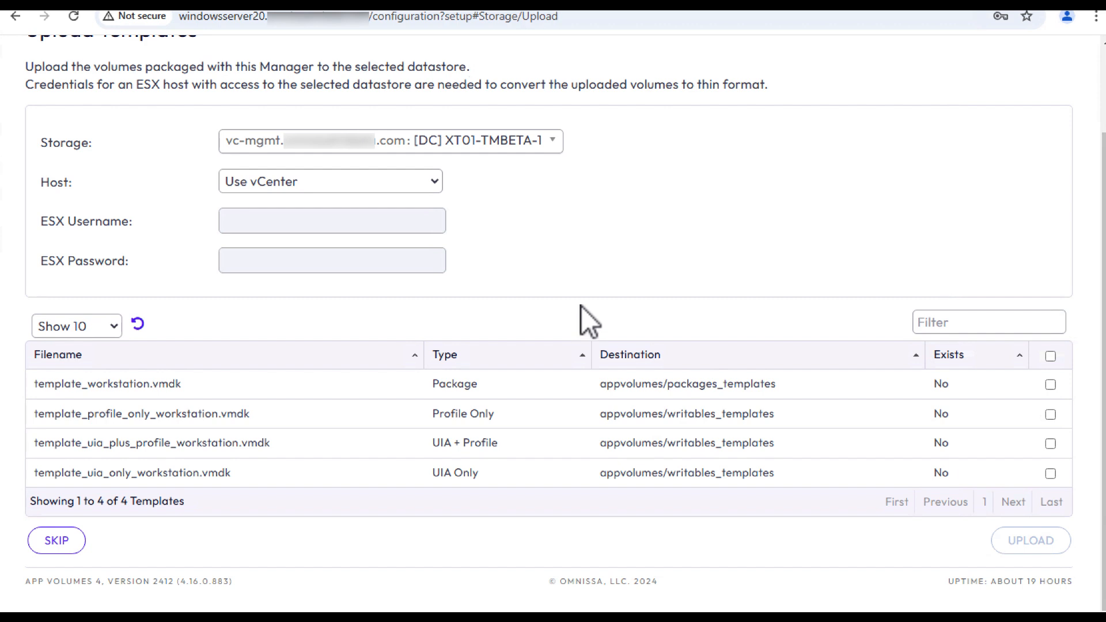
{"action": "left_click", "coordinate": [1049, 355]}
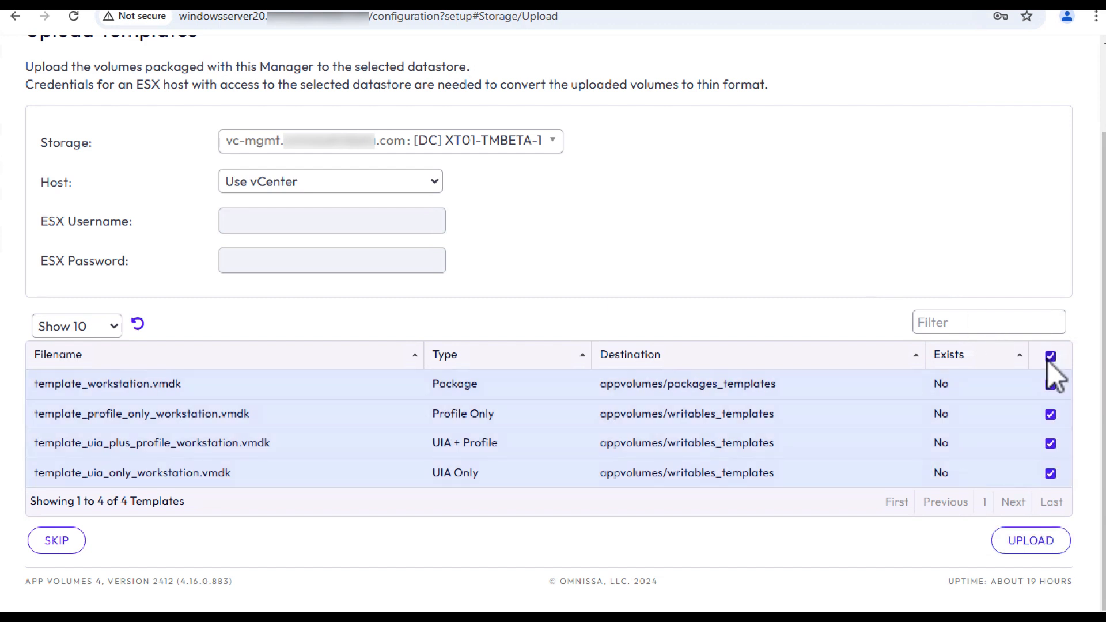
{"action": "left_click", "coordinate": [1030, 540]}
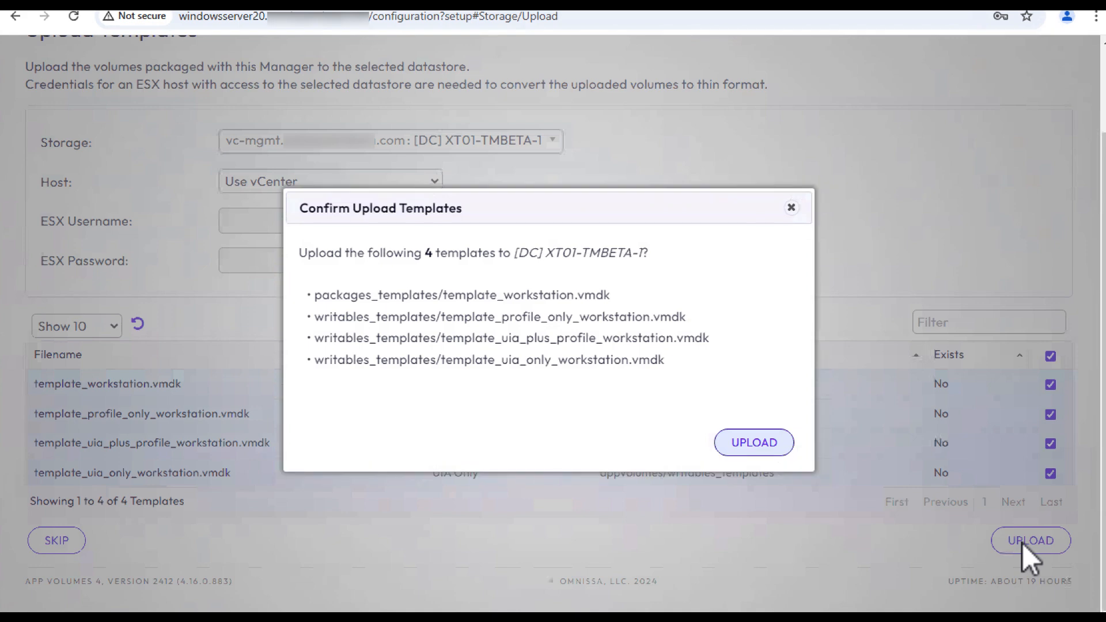
{"action": "mouse_move", "coordinate": [754, 443]}
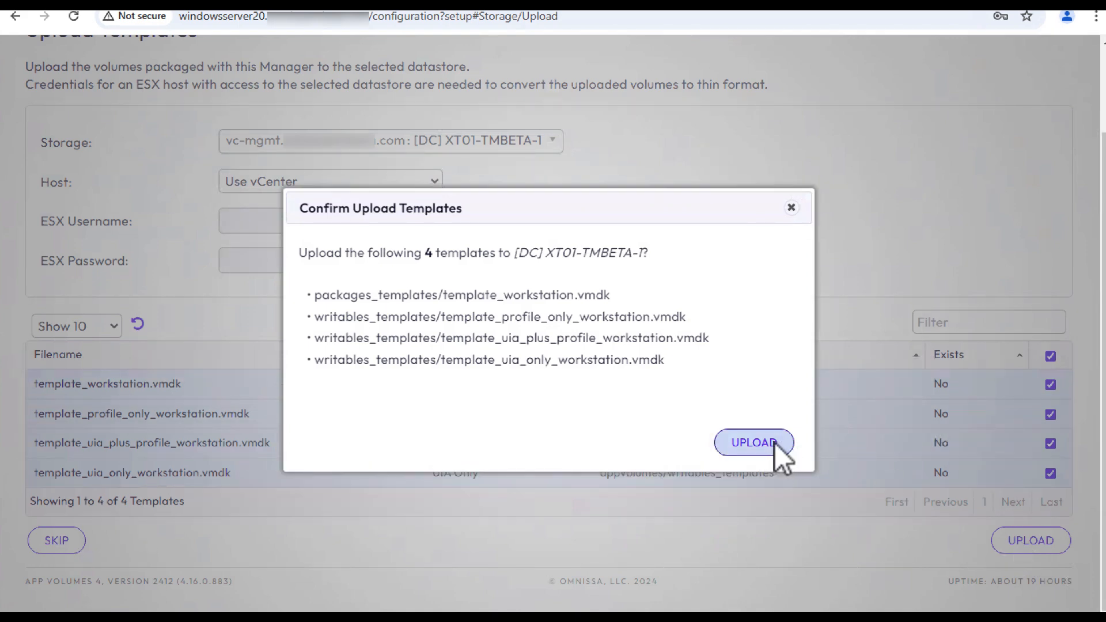
{"action": "left_click", "coordinate": [754, 442]}
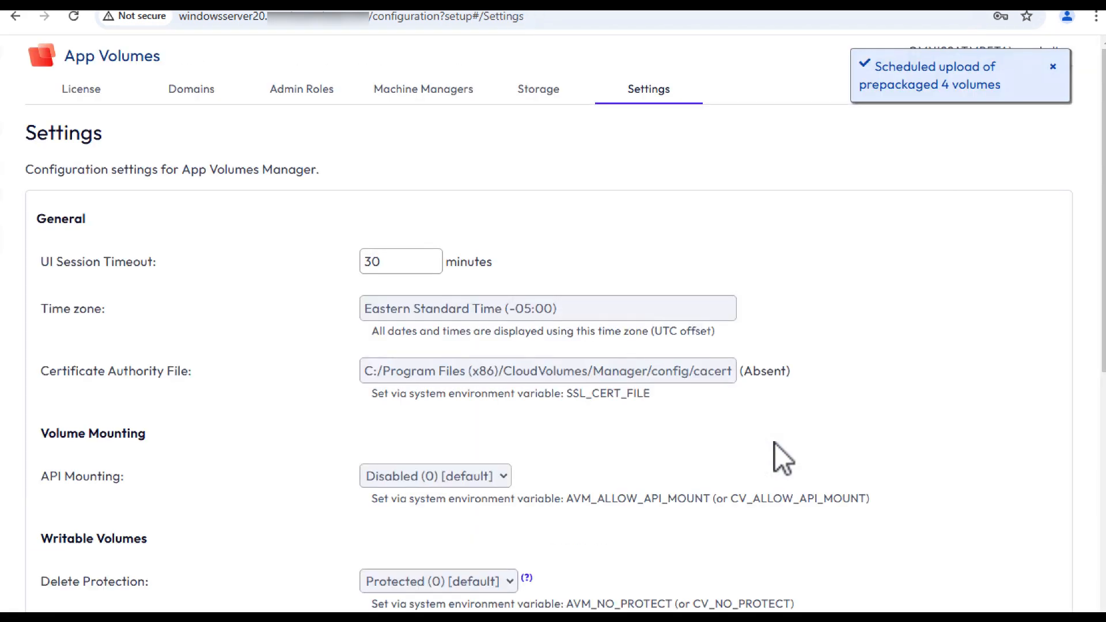
{"action": "mouse_move", "coordinate": [934, 442]}
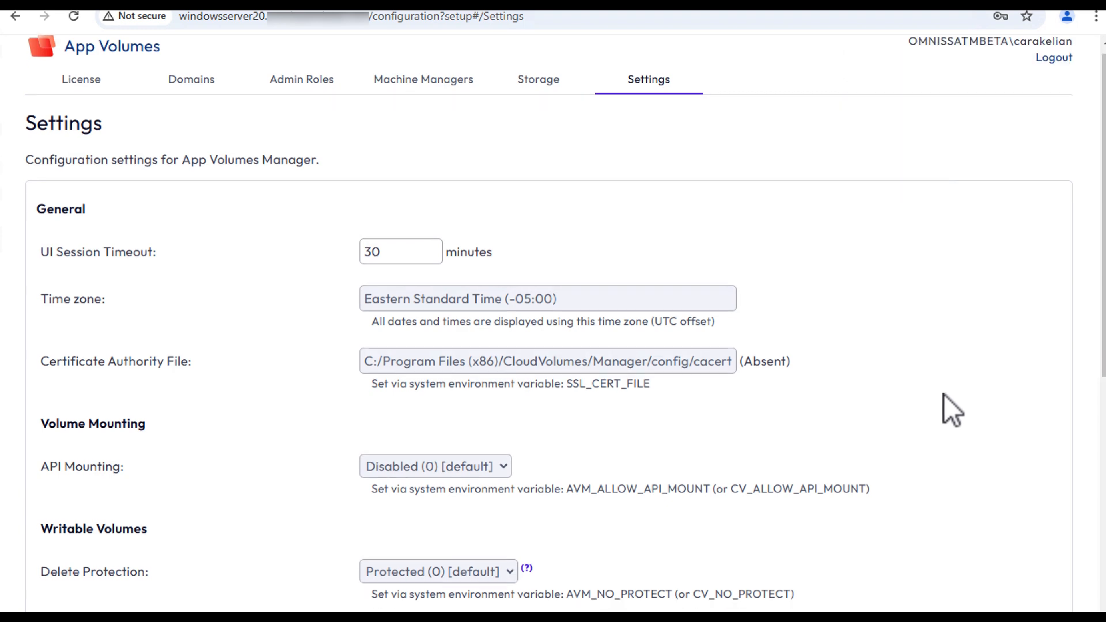
Step: Save the Manager's general and advanced configuration settings
{"action": "scroll", "scroll_direction": "down", "scroll_amount": 3}
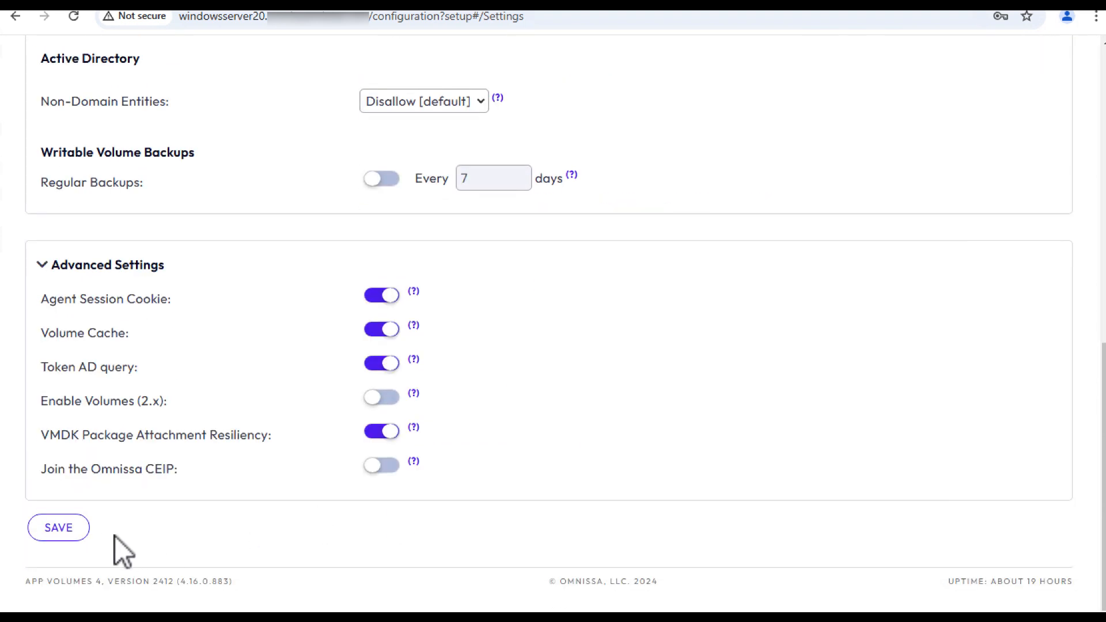
{"action": "left_click", "coordinate": [58, 528]}
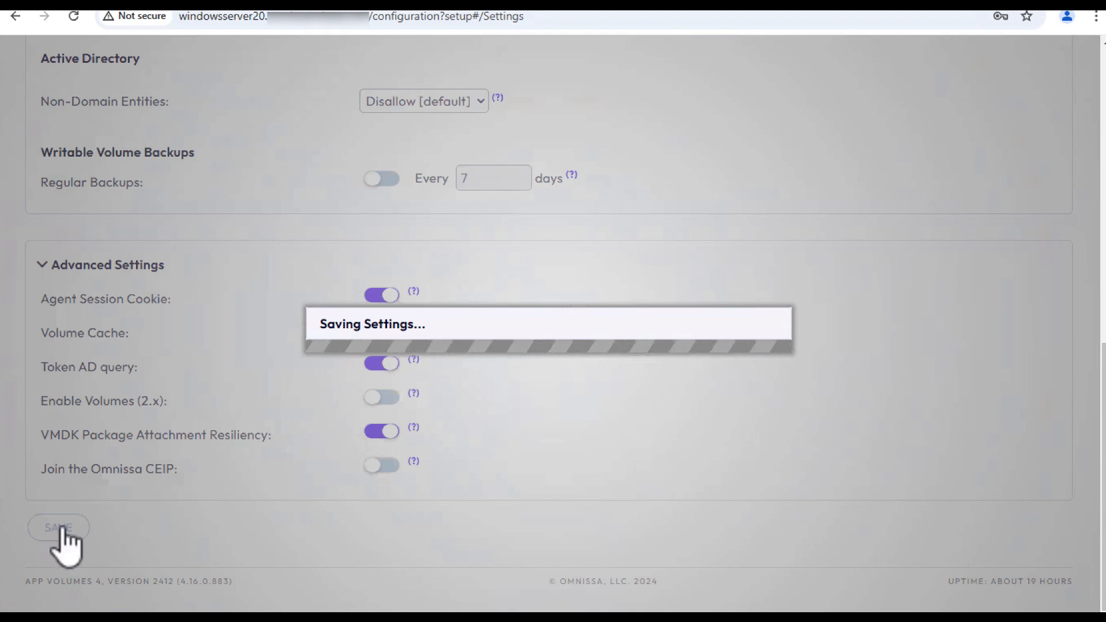